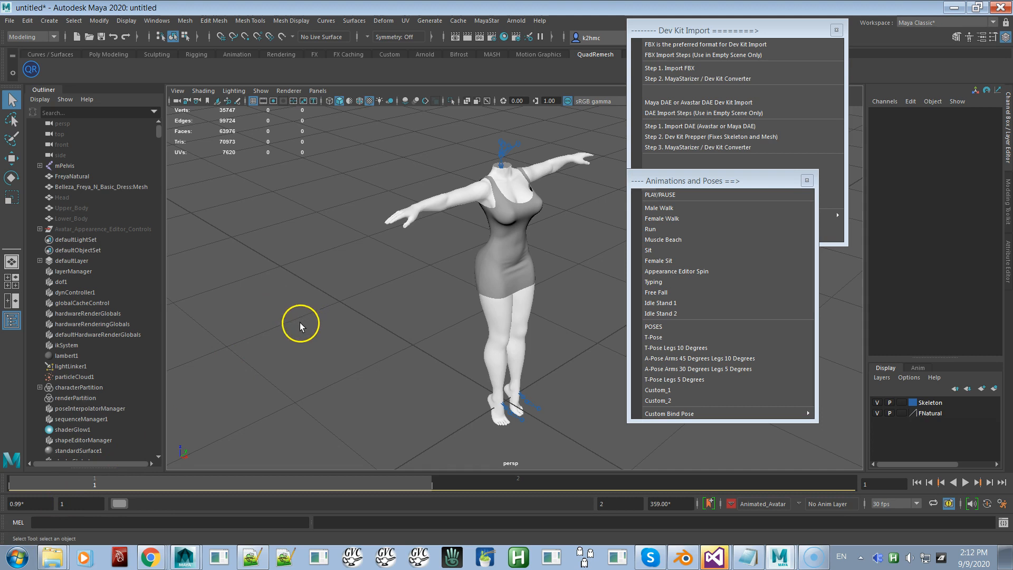
- Apply the Female Walk animation to the avatar, then play and stop the preview
{"action": "left_click", "coordinate": [662, 218]}
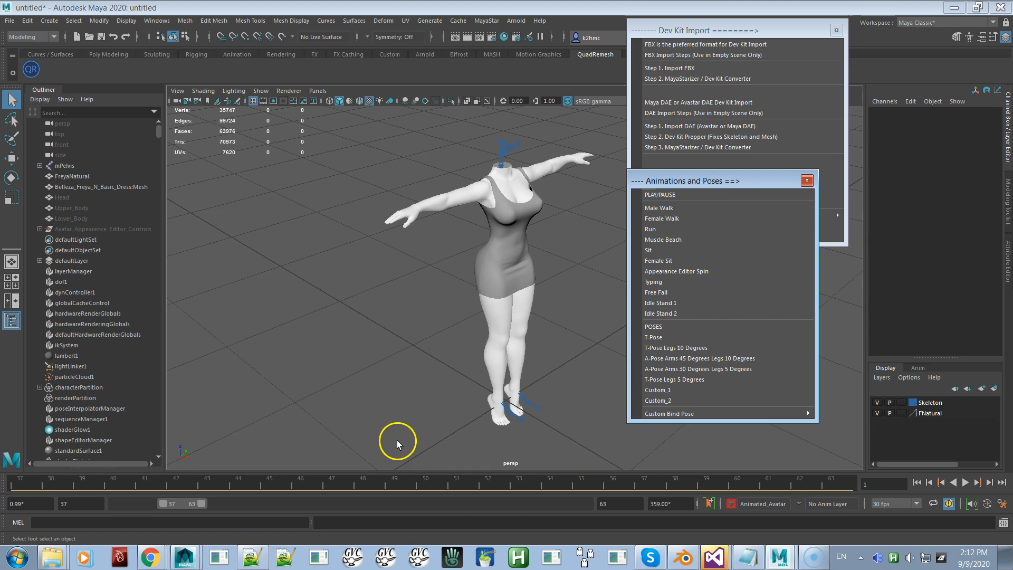
{"action": "left_click", "coordinate": [963, 483]}
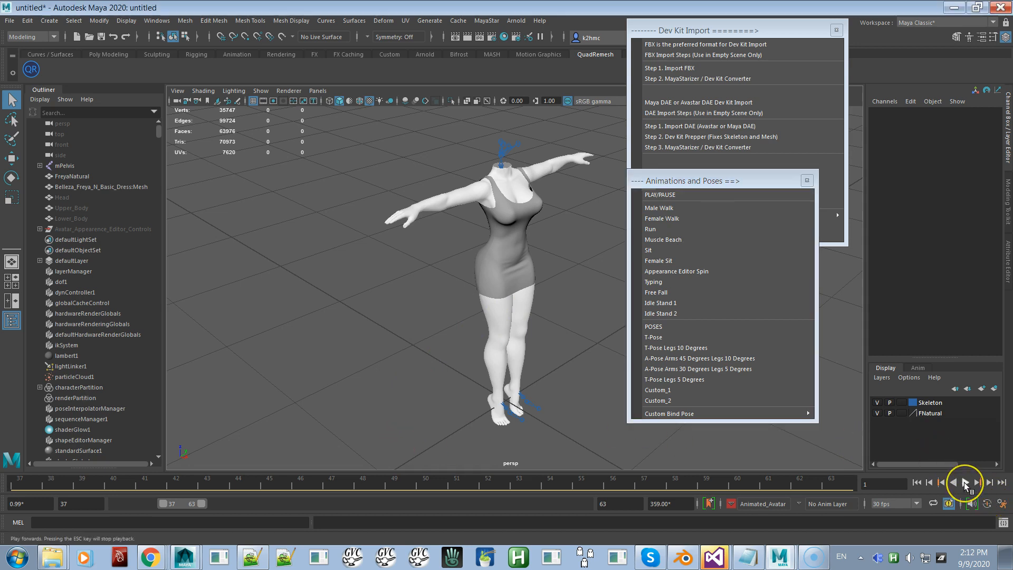
{"action": "left_click", "coordinate": [964, 482]}
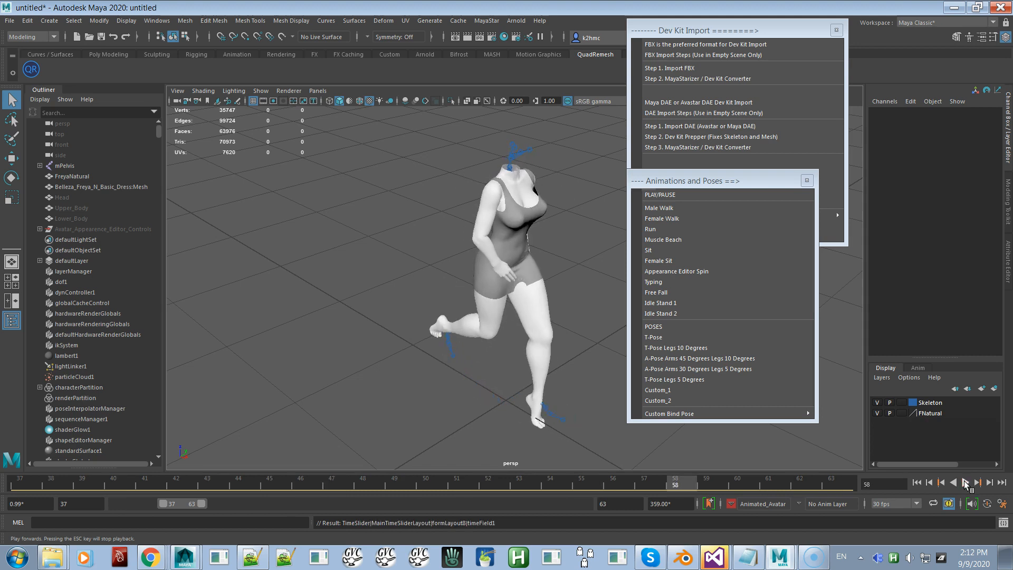
{"action": "left_click", "coordinate": [966, 481]}
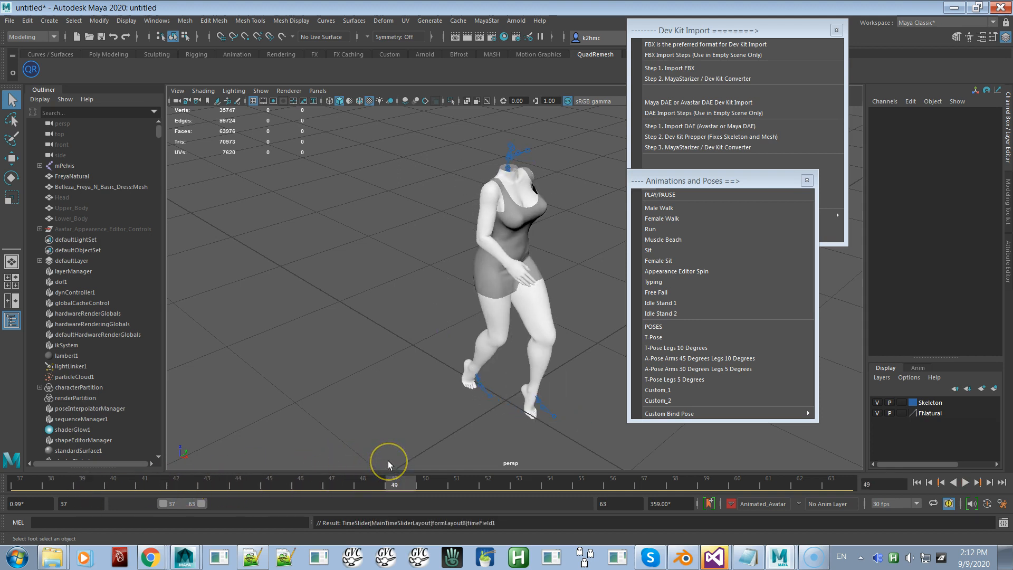
{"action": "mouse_move", "coordinate": [496, 464]}
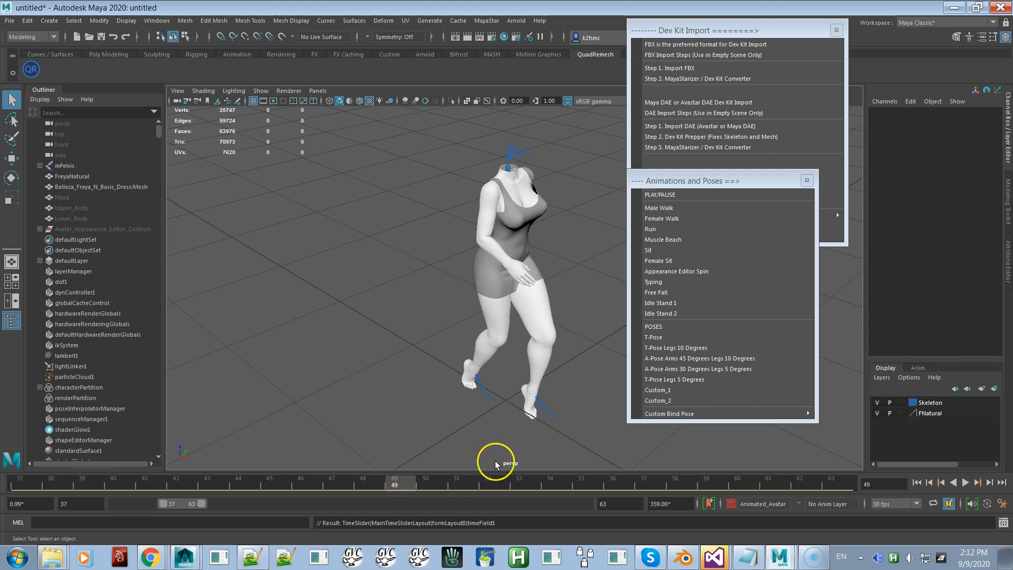
{"action": "mouse_move", "coordinate": [625, 458]}
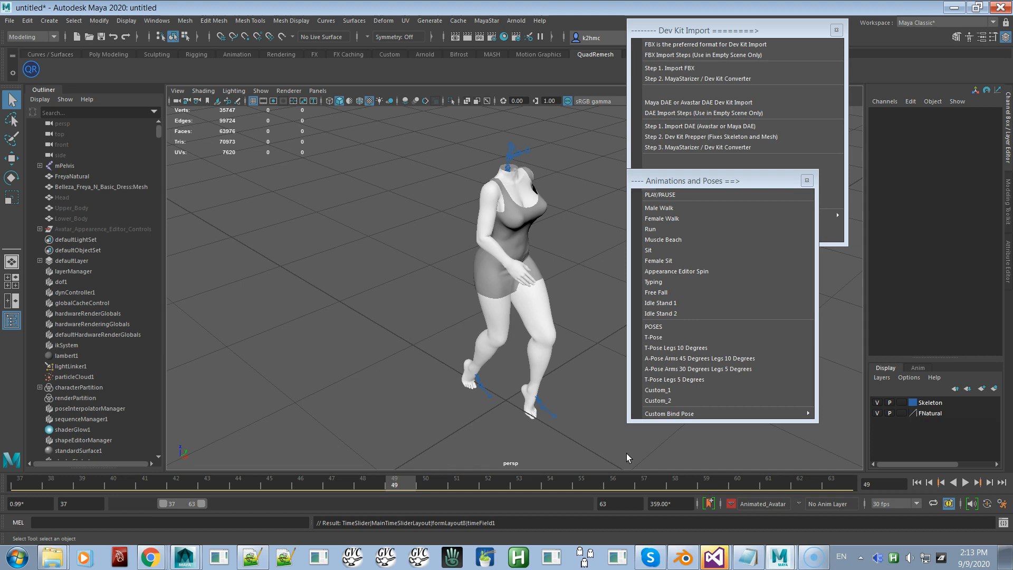
{"action": "mouse_move", "coordinate": [634, 463]}
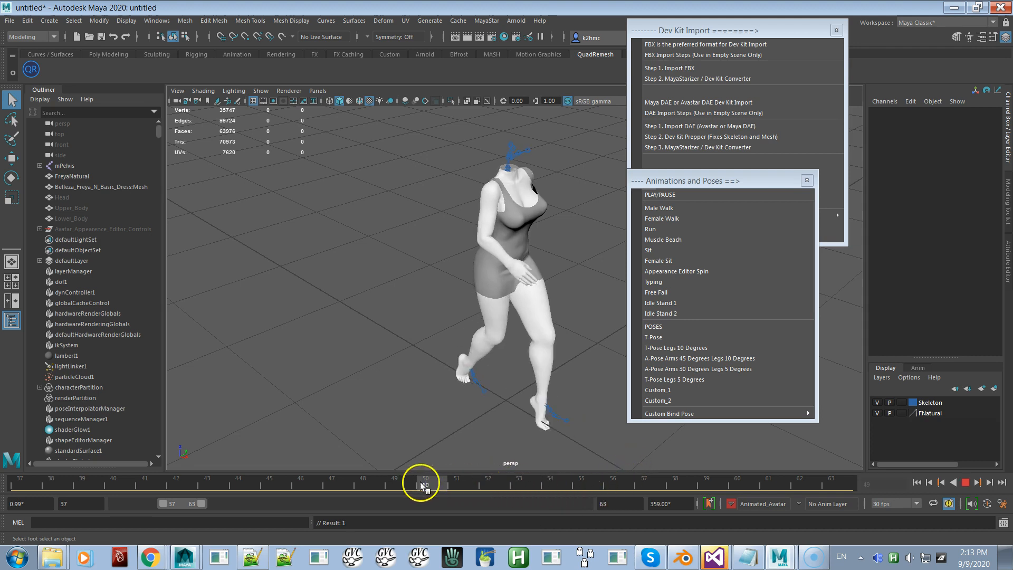
- Scrub the time slider through the walk, stopping around frame 52
{"action": "left_click_drag", "start_coordinate": [420, 482], "coordinate": [477, 482]}
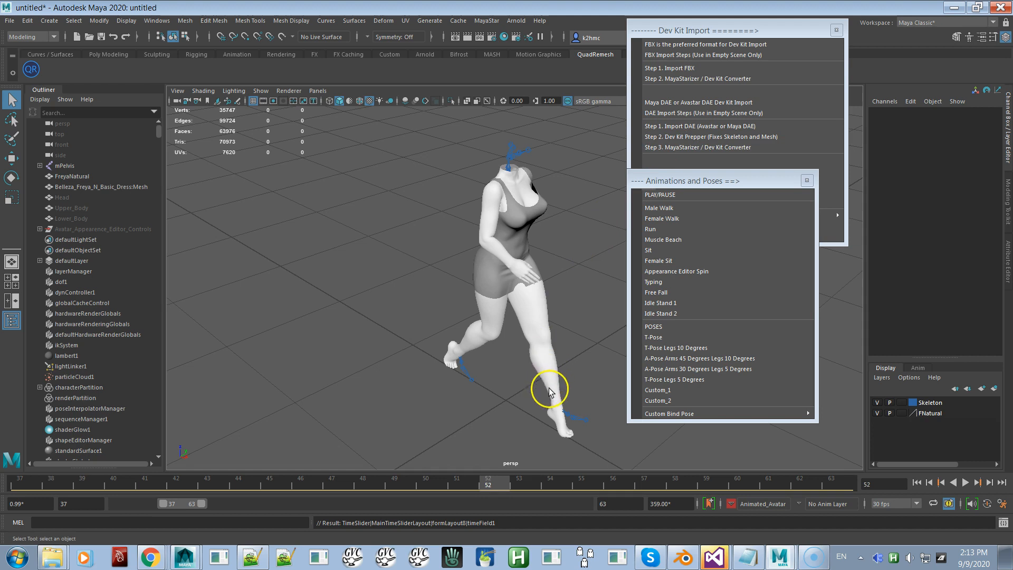
- Check the playback frame rate list without changing the rate
{"action": "left_click", "coordinate": [711, 147]}
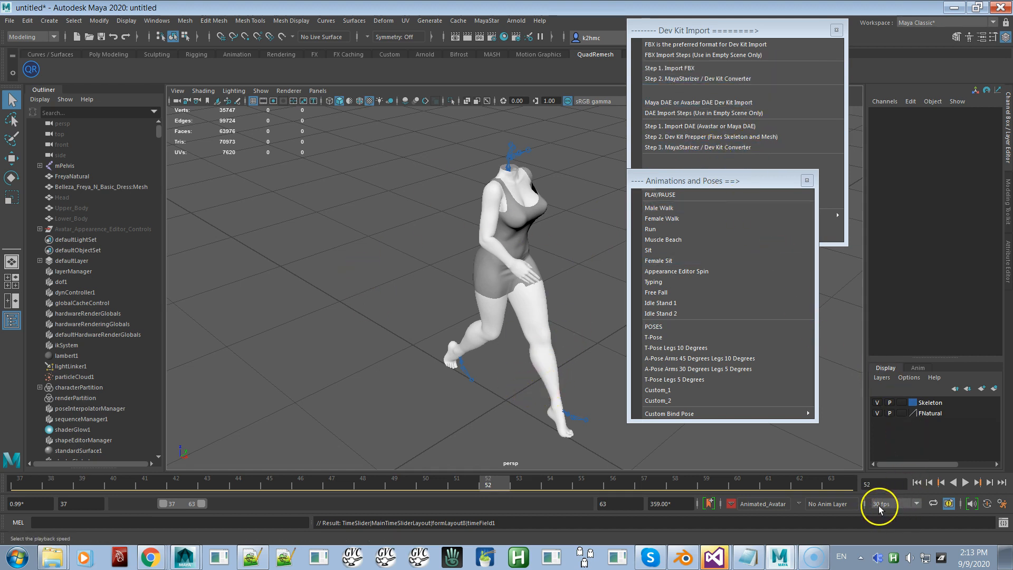
{"action": "left_click", "coordinate": [880, 503]}
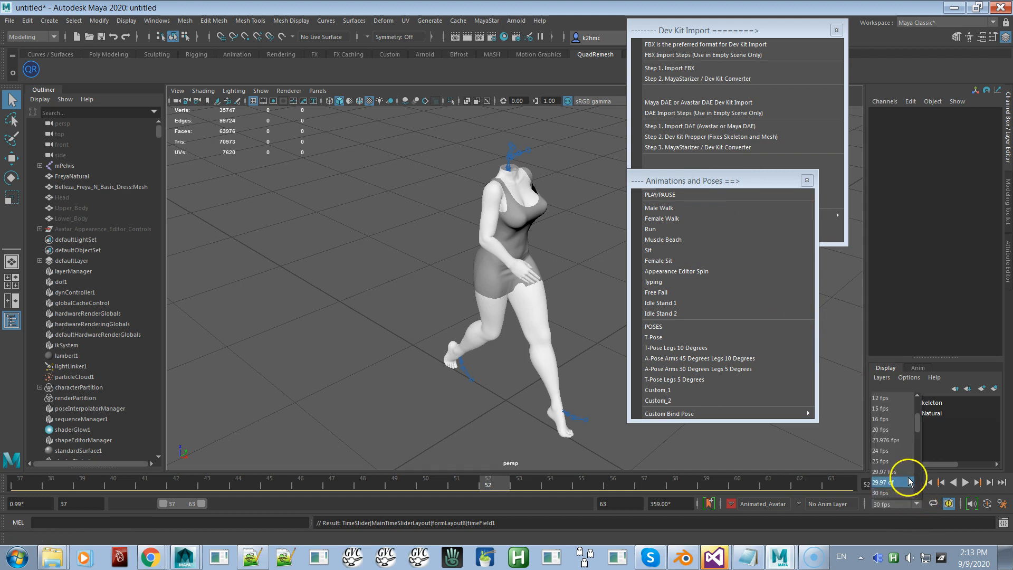
{"action": "left_click", "coordinate": [885, 464]}
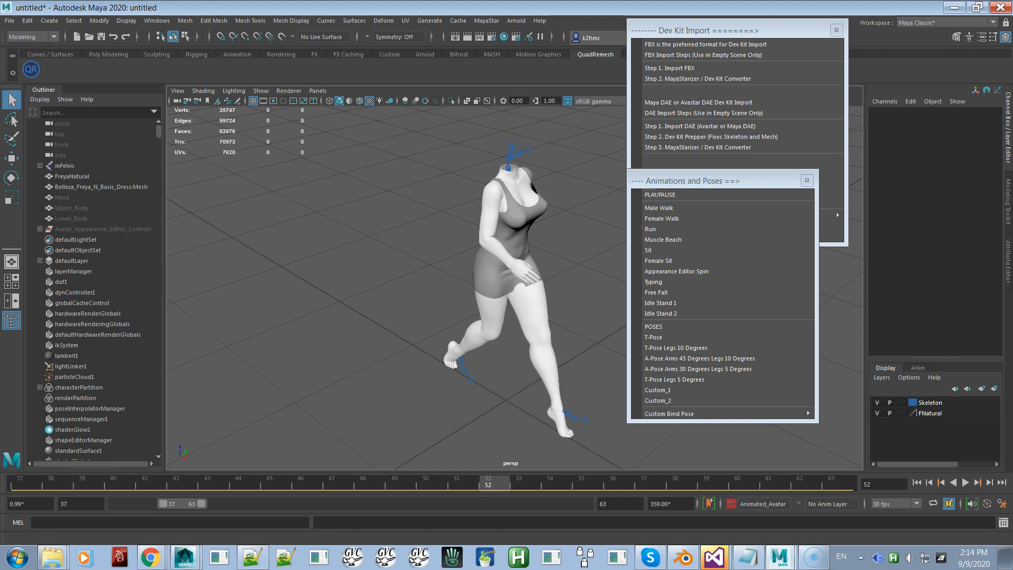
- Set the Time Slider framerate to 24 fps in Preferences
{"action": "left_click", "coordinate": [156, 20]}
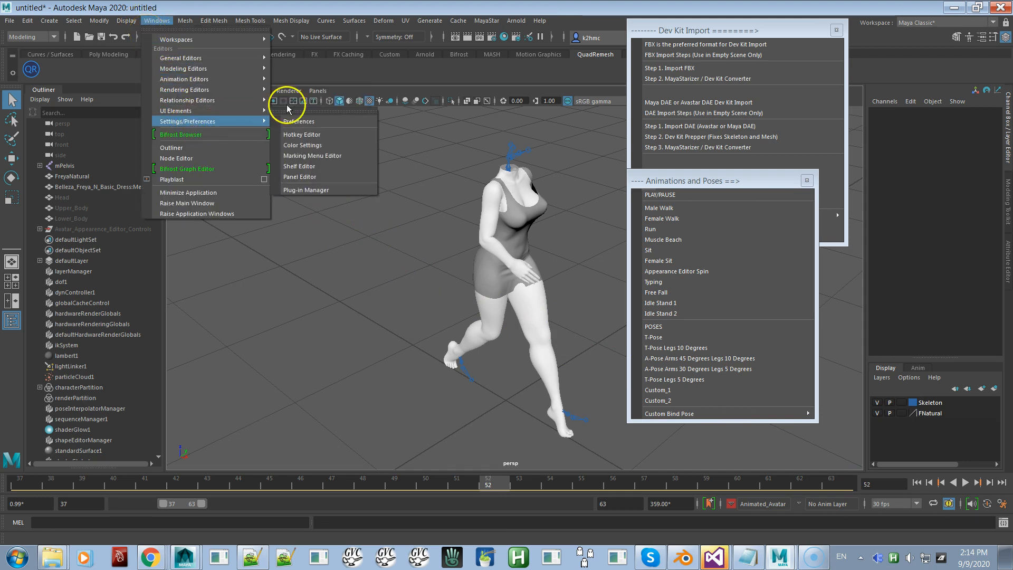
{"action": "mouse_move", "coordinate": [299, 121]}
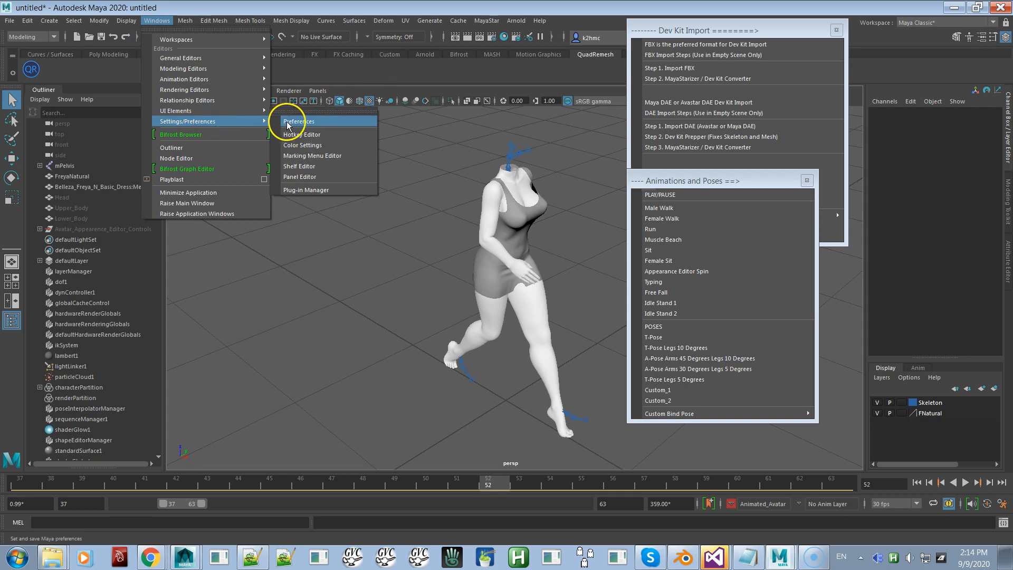
{"action": "left_click", "coordinate": [298, 122]}
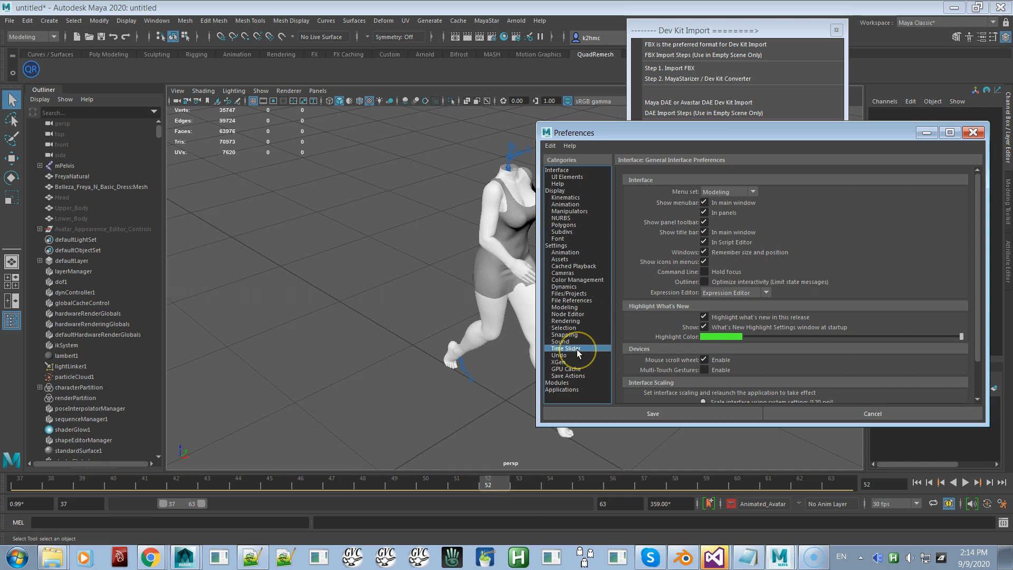
{"action": "left_click", "coordinate": [565, 348]}
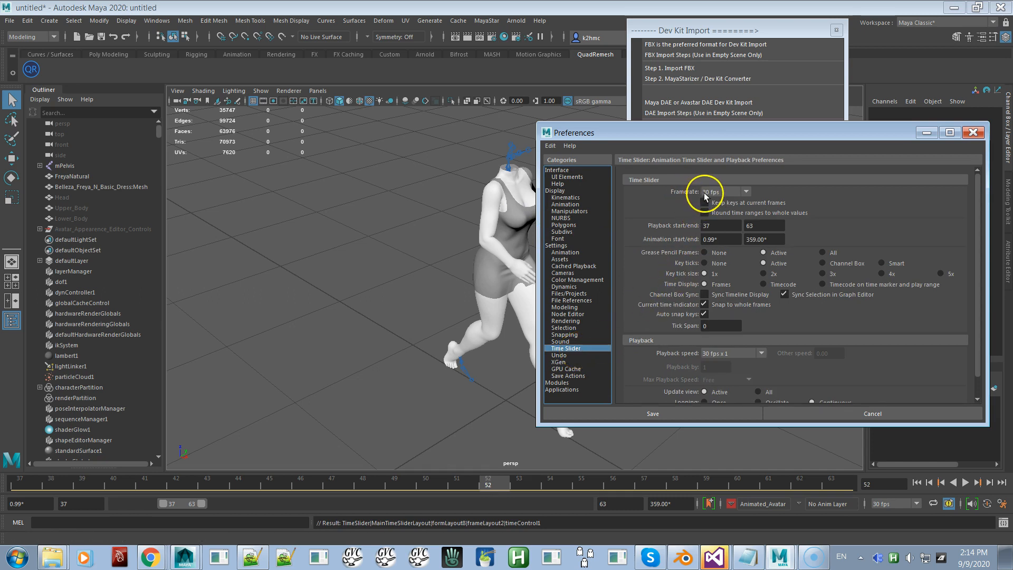
{"action": "left_click", "coordinate": [746, 191]}
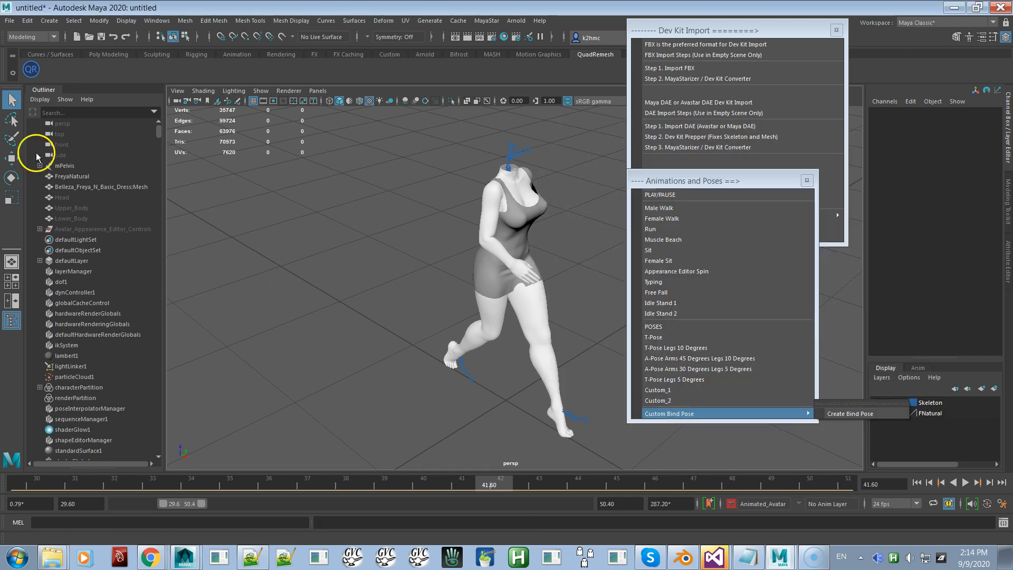
{"action": "left_click", "coordinate": [10, 20]}
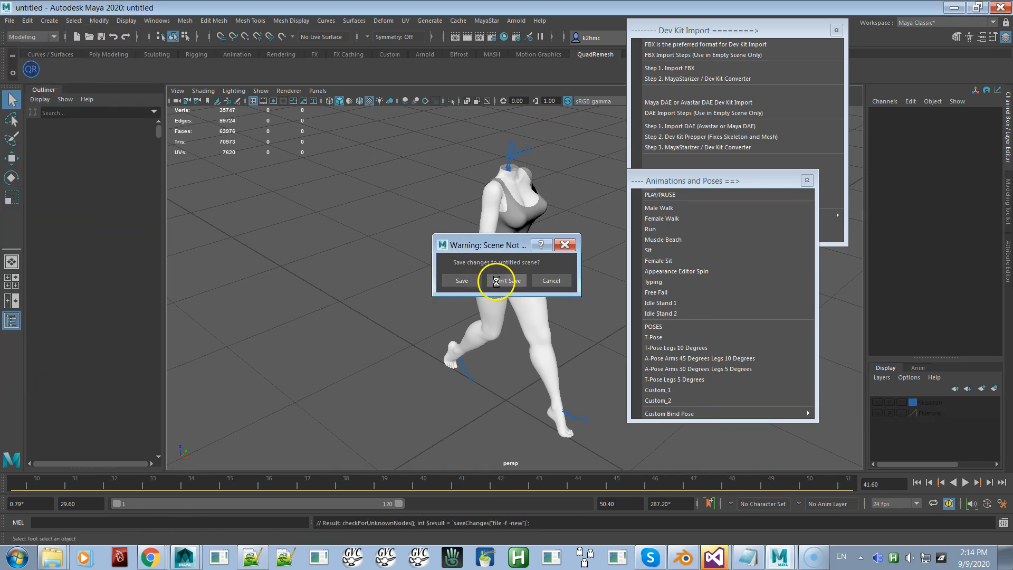
- Discard the avatar scene with Don't Save, opening an empty 24 fps scene
{"action": "left_click", "coordinate": [506, 280]}
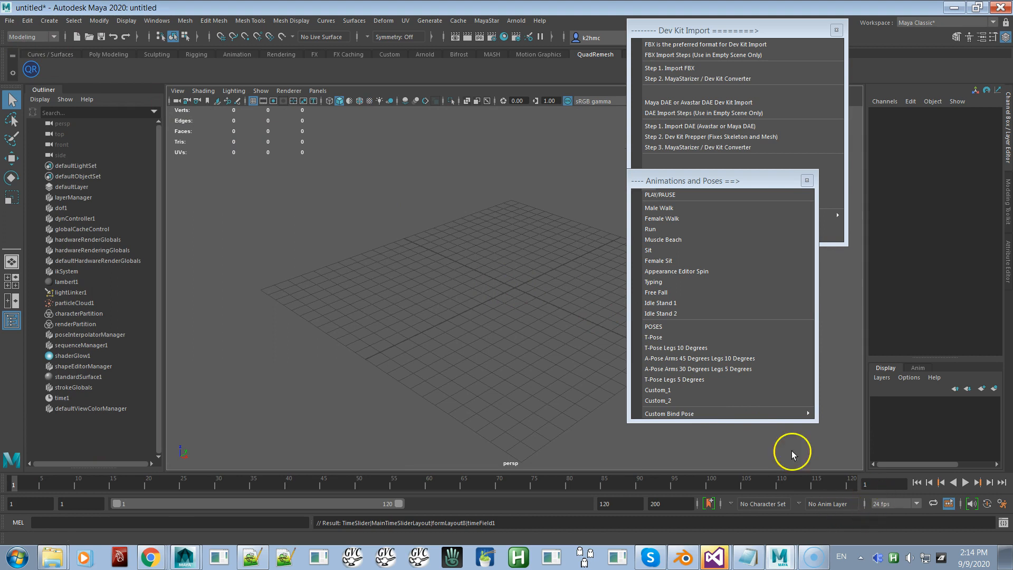
{"action": "mouse_move", "coordinate": [855, 497]}
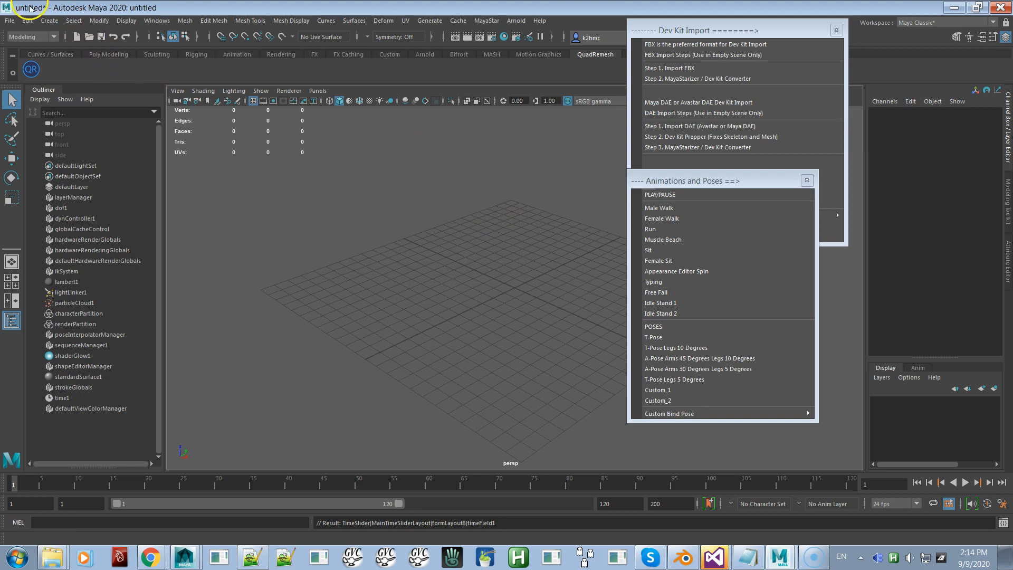
- Import Belleza and Dress.dae from the Desktop into the empty scene
{"action": "left_click", "coordinate": [9, 20]}
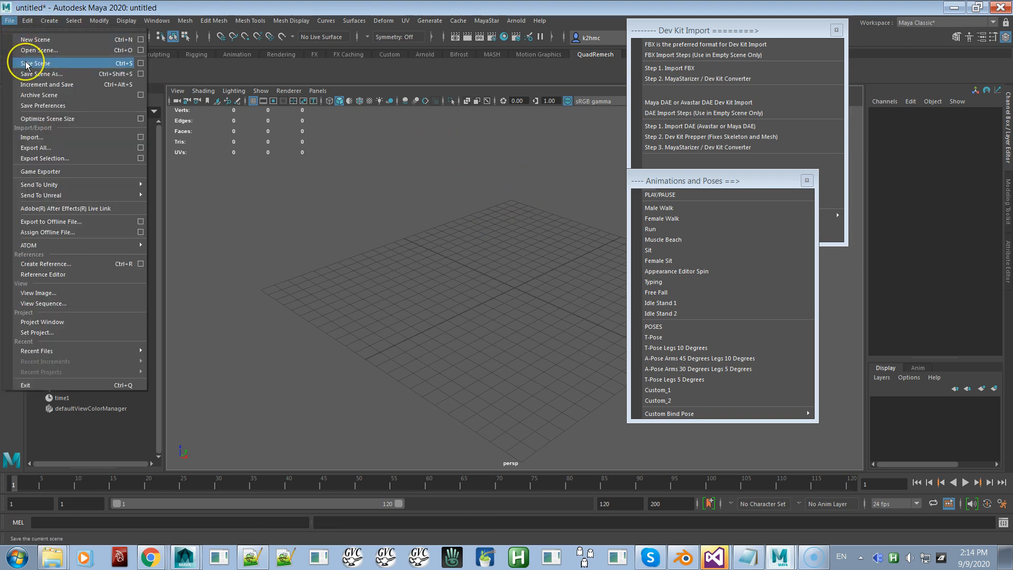
{"action": "mouse_move", "coordinate": [32, 137]}
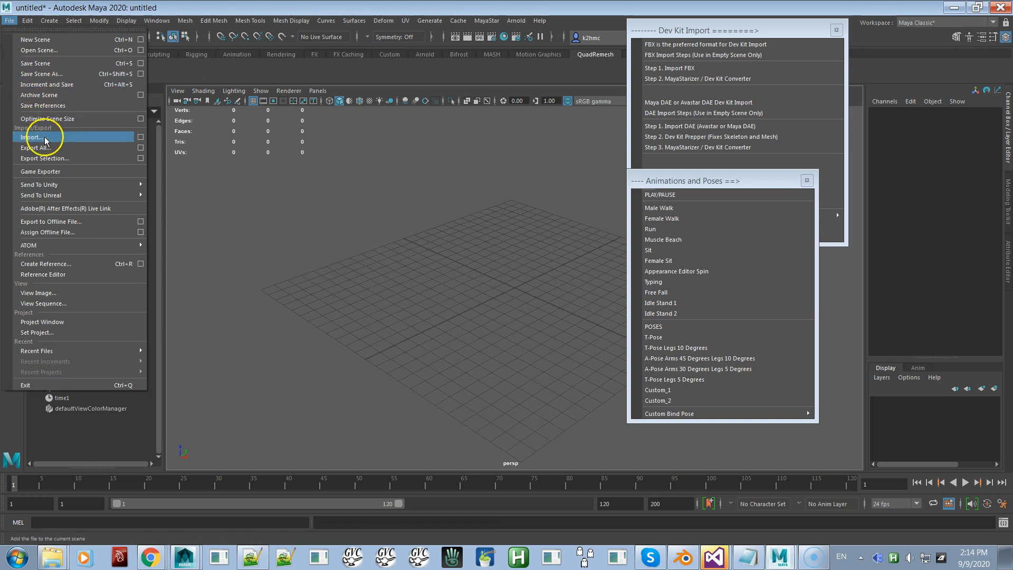
{"action": "left_click", "coordinate": [34, 138]}
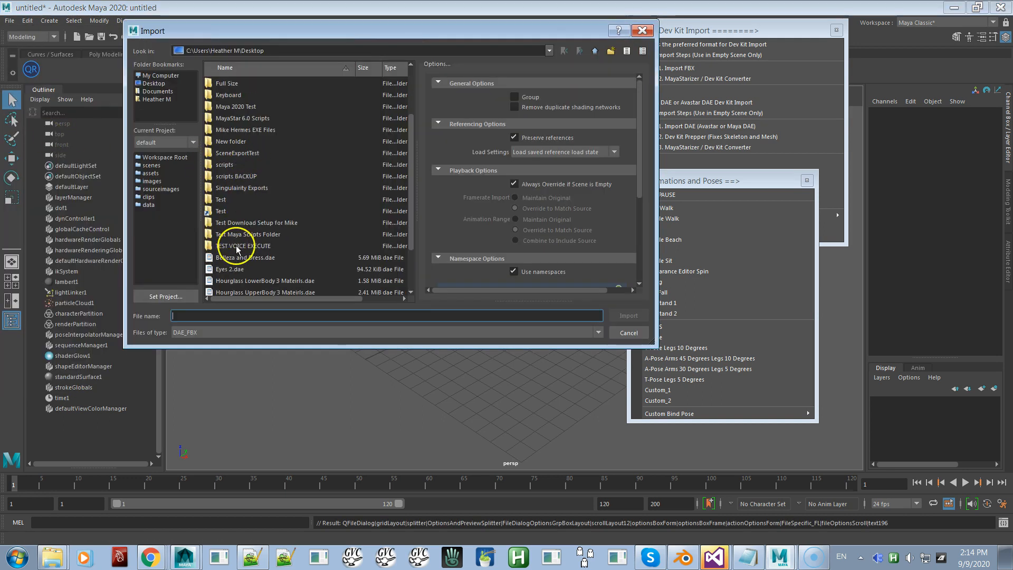
{"action": "left_click", "coordinate": [246, 257]}
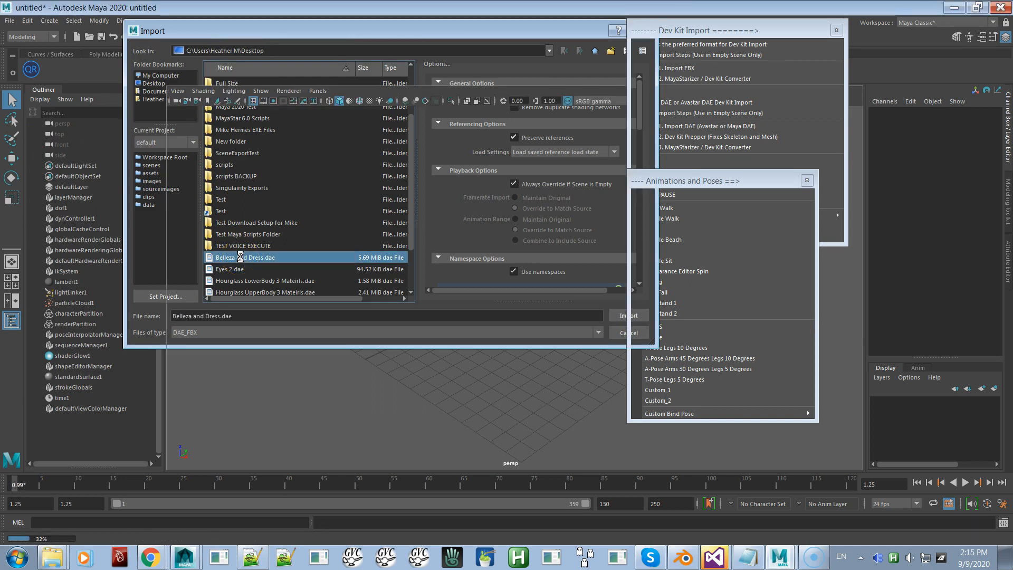
{"action": "left_click", "coordinate": [626, 316]}
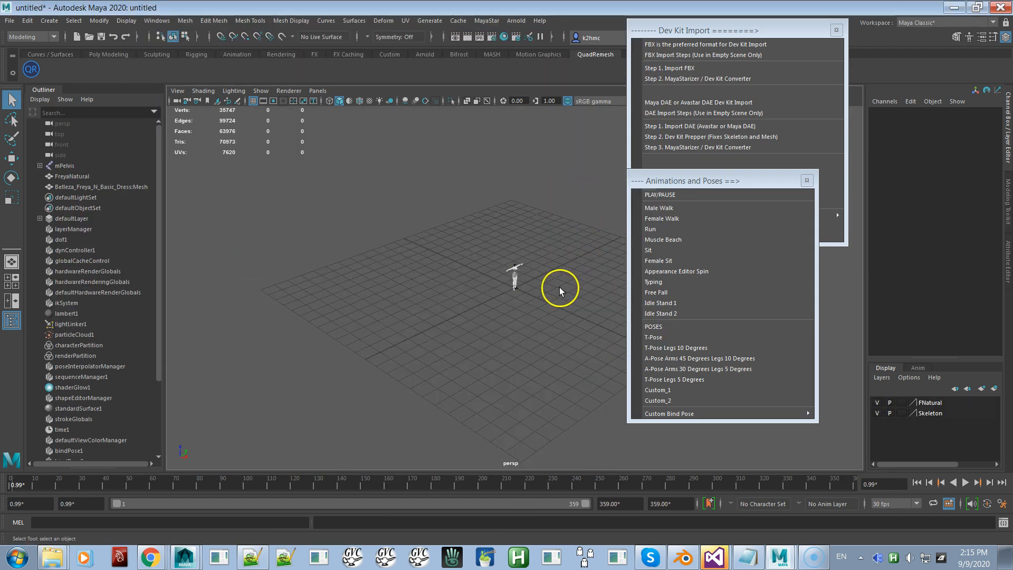
{"action": "left_click", "coordinate": [654, 337]}
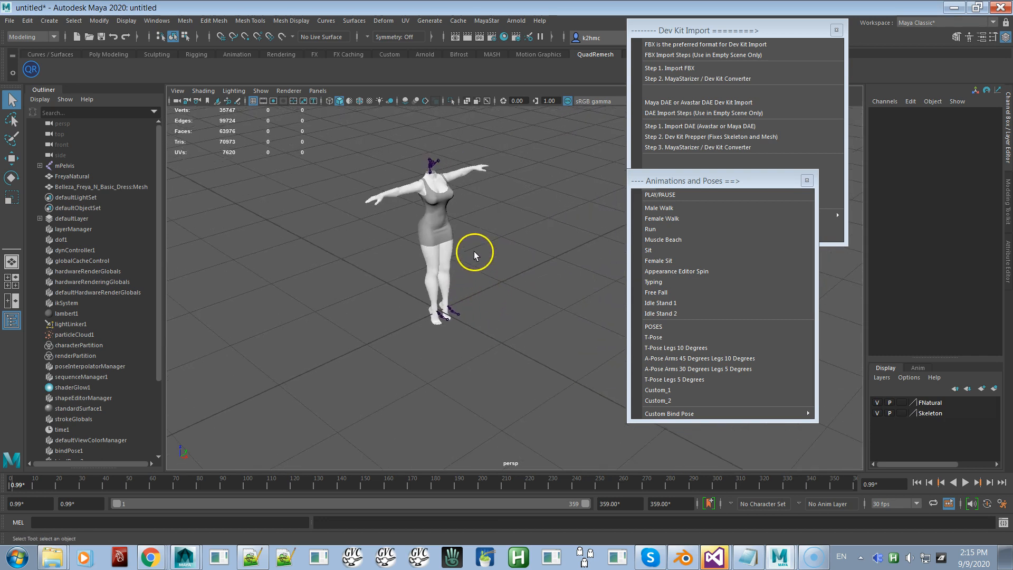
{"action": "mouse_move", "coordinate": [878, 527]}
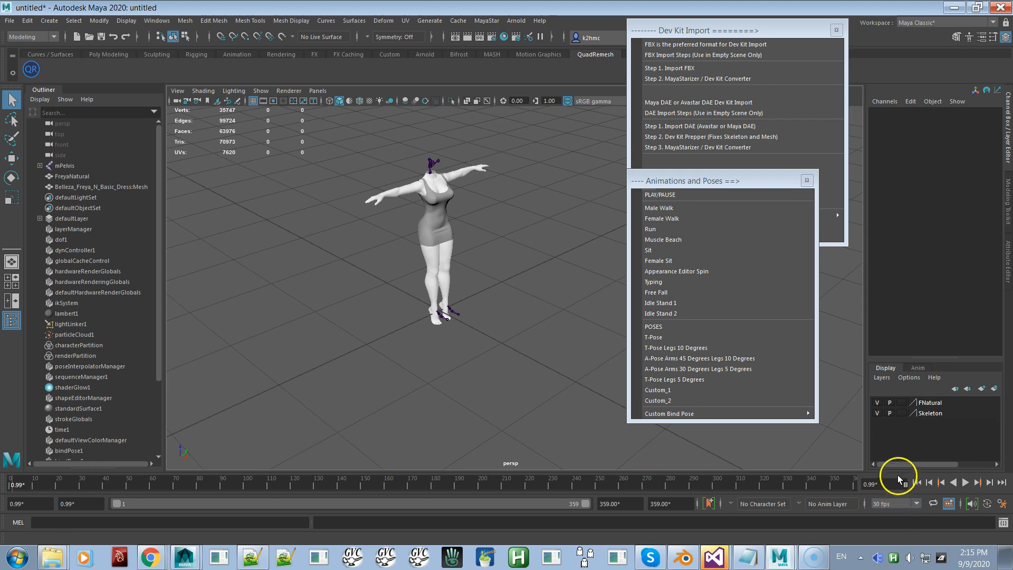
- Set the playback frame rate dropdown back to 24 fps
{"action": "left_click", "coordinate": [917, 504]}
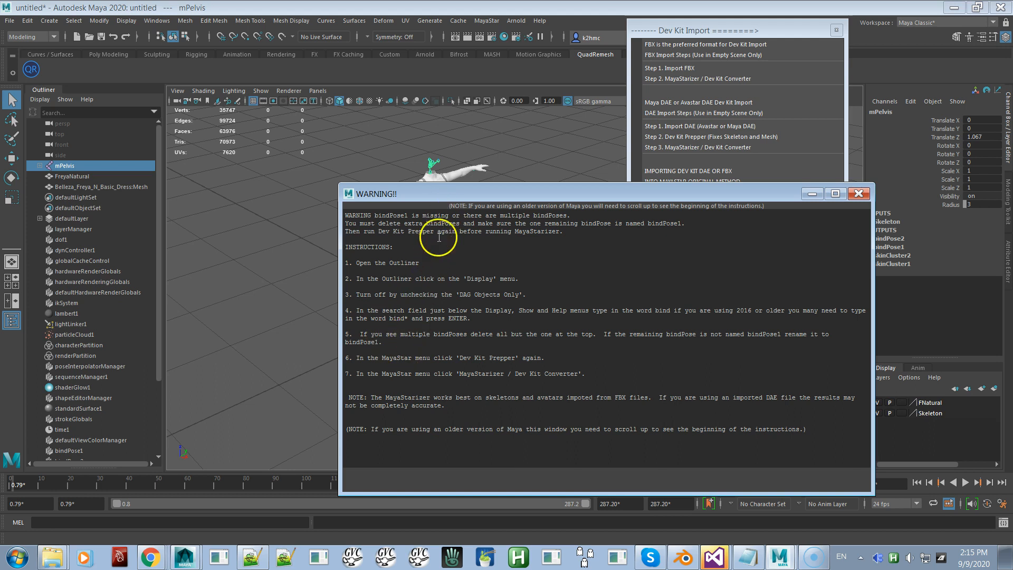
{"action": "mouse_move", "coordinate": [411, 337]}
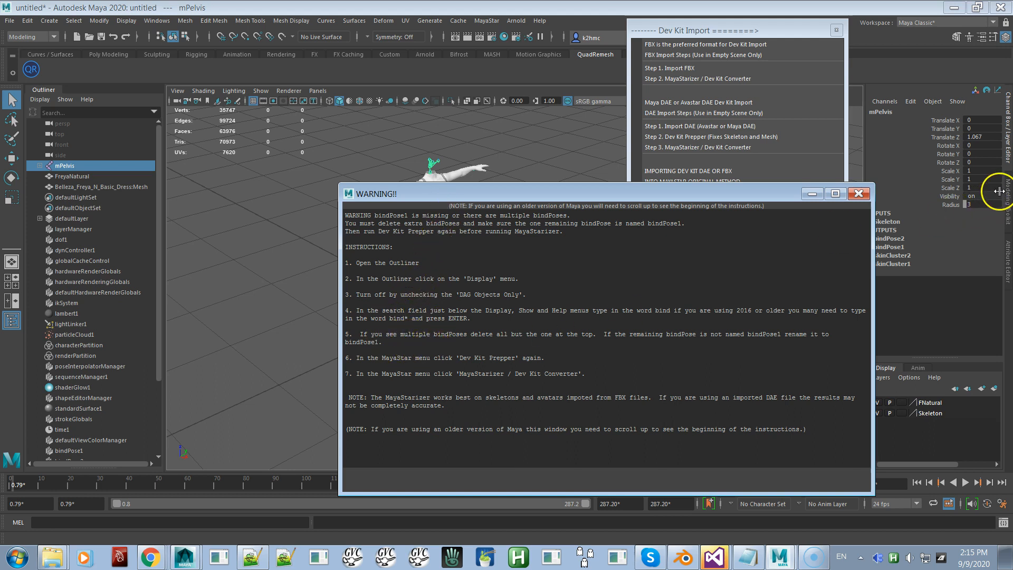
- Filter the Outliner by 'bind' to list bindPose1 and bindPose2
{"action": "left_click", "coordinate": [858, 193]}
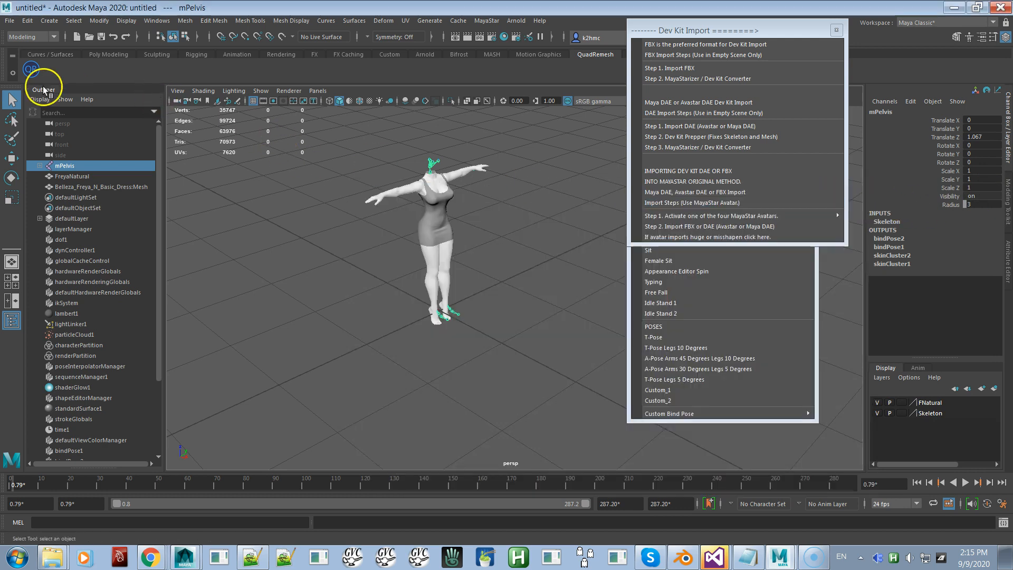
{"action": "left_click", "coordinate": [40, 99]}
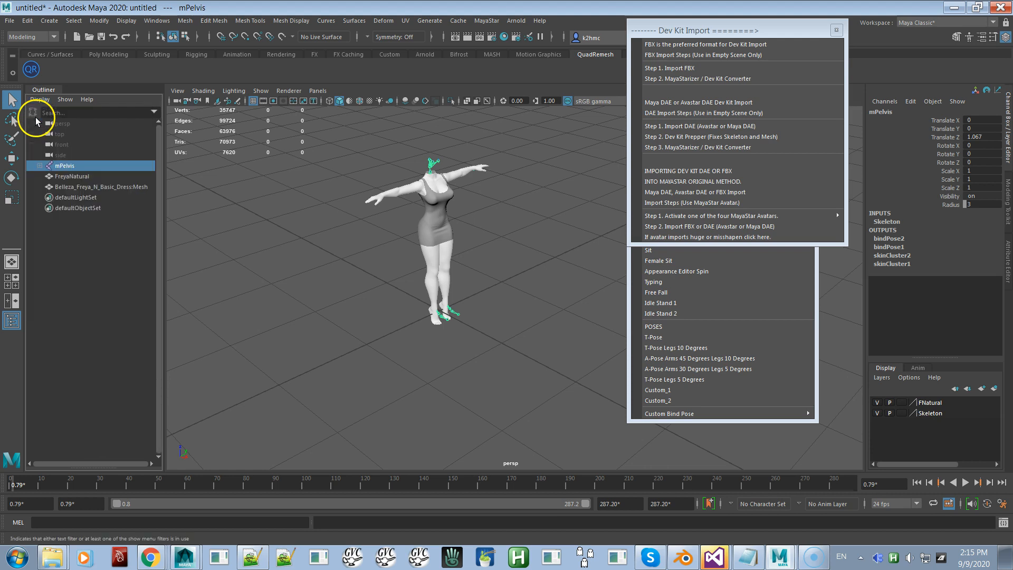
{"action": "left_click", "coordinate": [40, 98]}
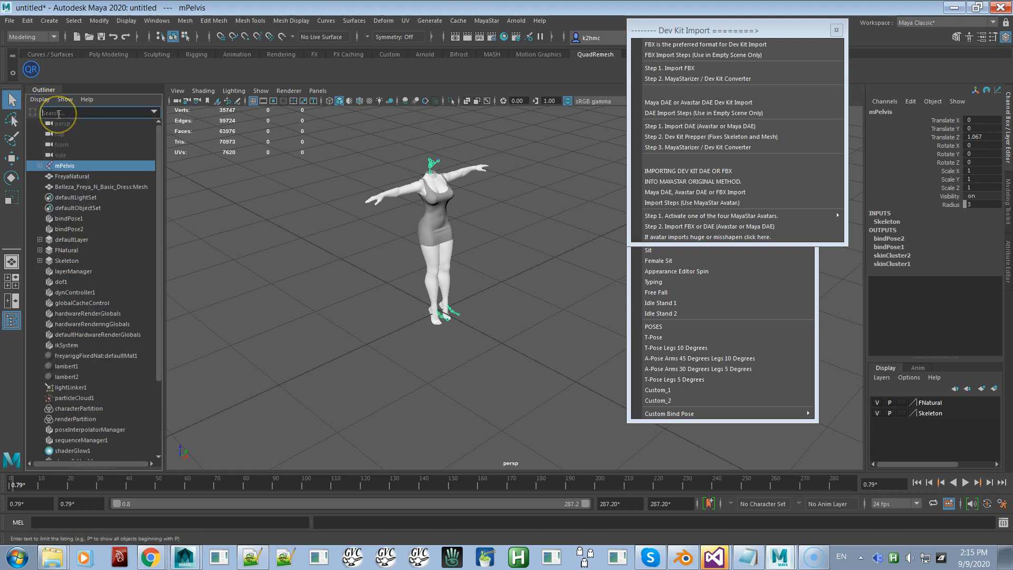
{"action": "type", "text": "b"}
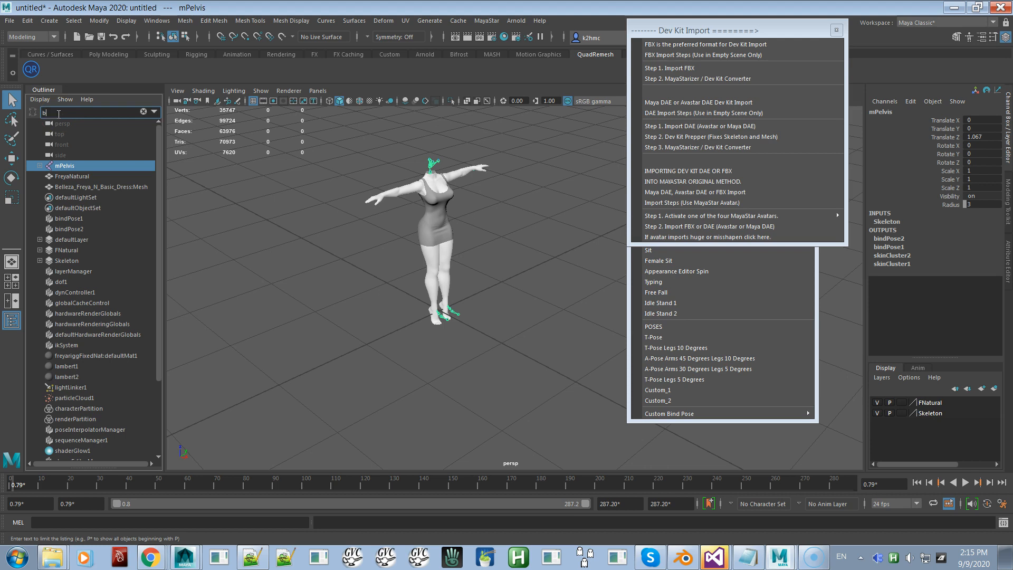
{"action": "type", "text": "ind"}
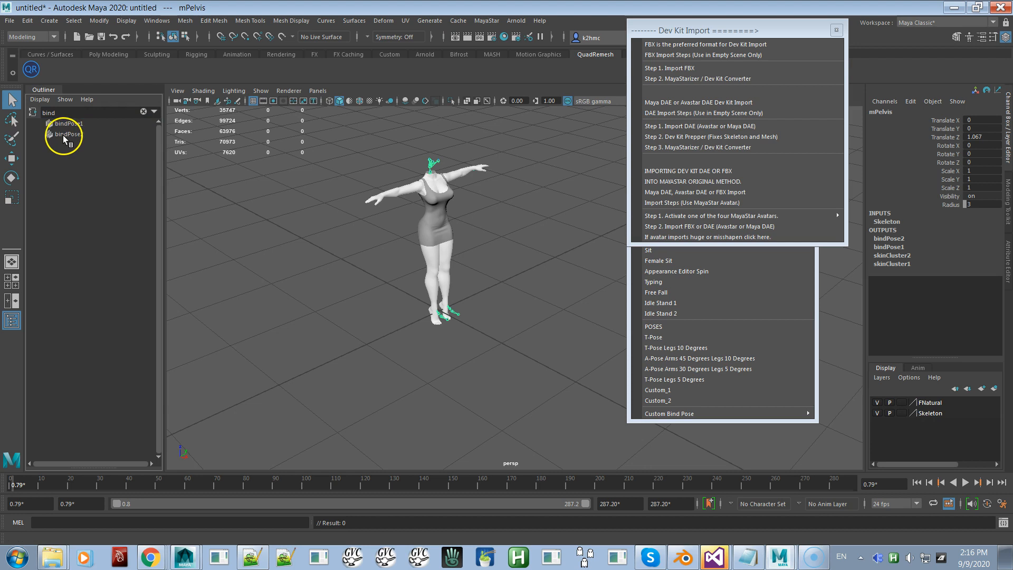
- Delete the extra bindPose2 and launch the MayaStarizer Dev Kit Converter
{"action": "left_click", "coordinate": [65, 134]}
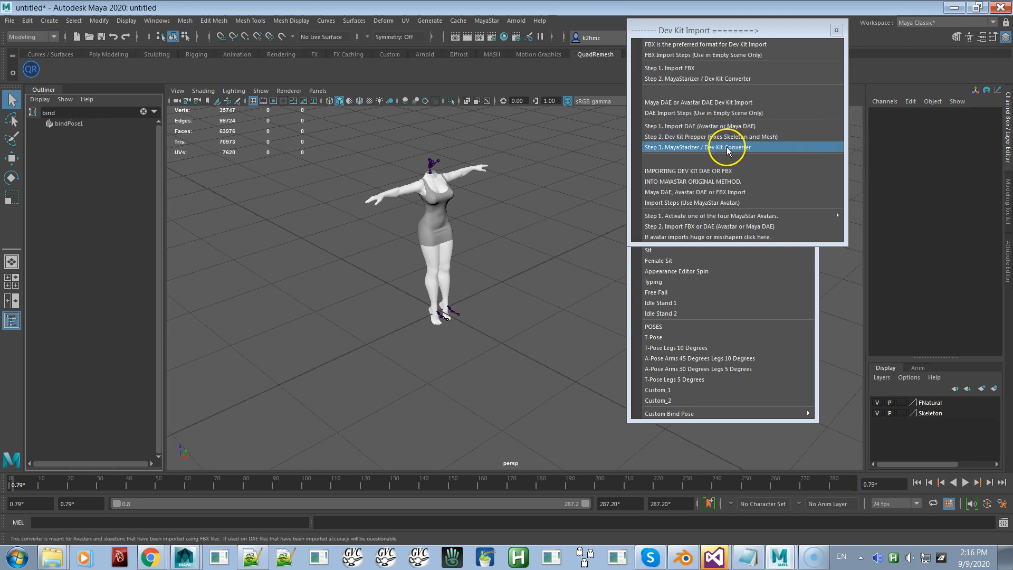
{"action": "mouse_move", "coordinate": [722, 136]}
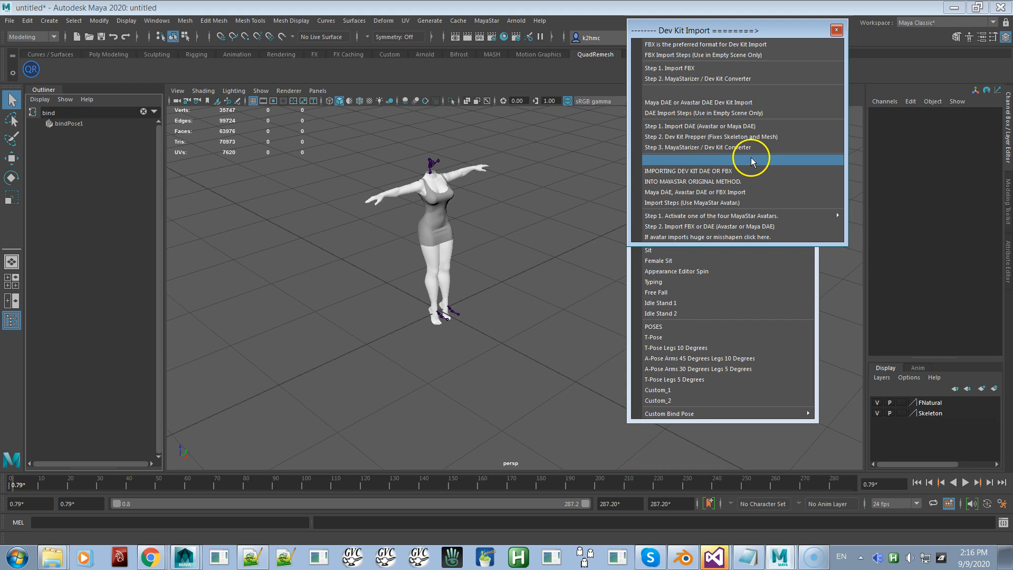
{"action": "left_click", "coordinate": [697, 147]}
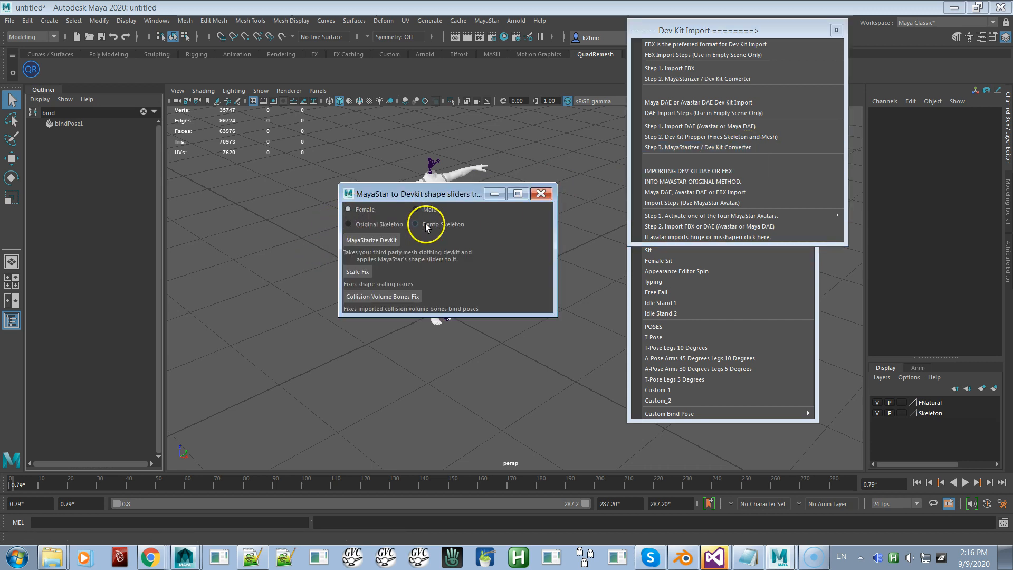
- Run MayaStarize DevKit to convert the avatar into a female Bento rig
{"action": "left_click", "coordinate": [371, 239]}
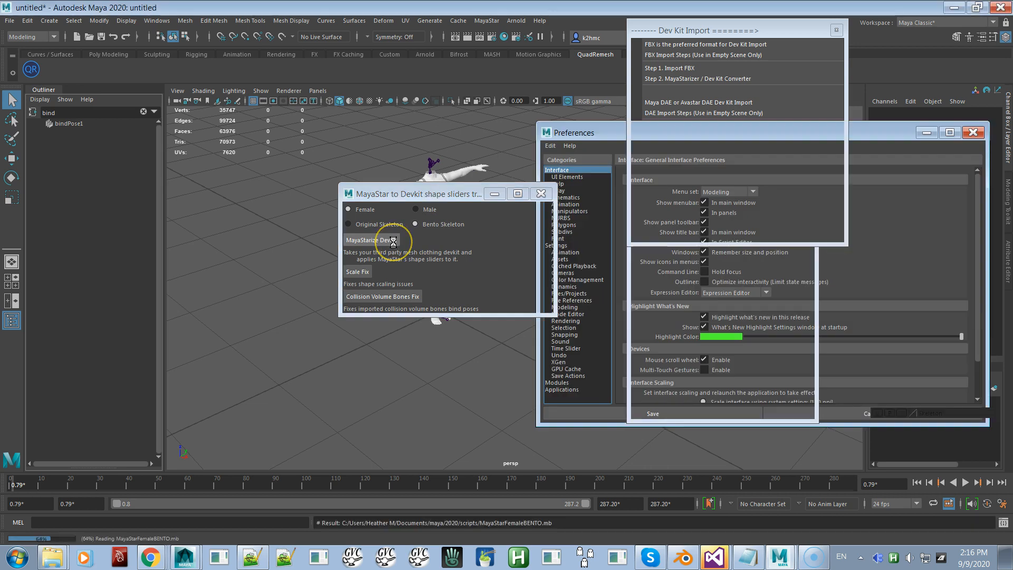
{"action": "left_click", "coordinate": [371, 240]}
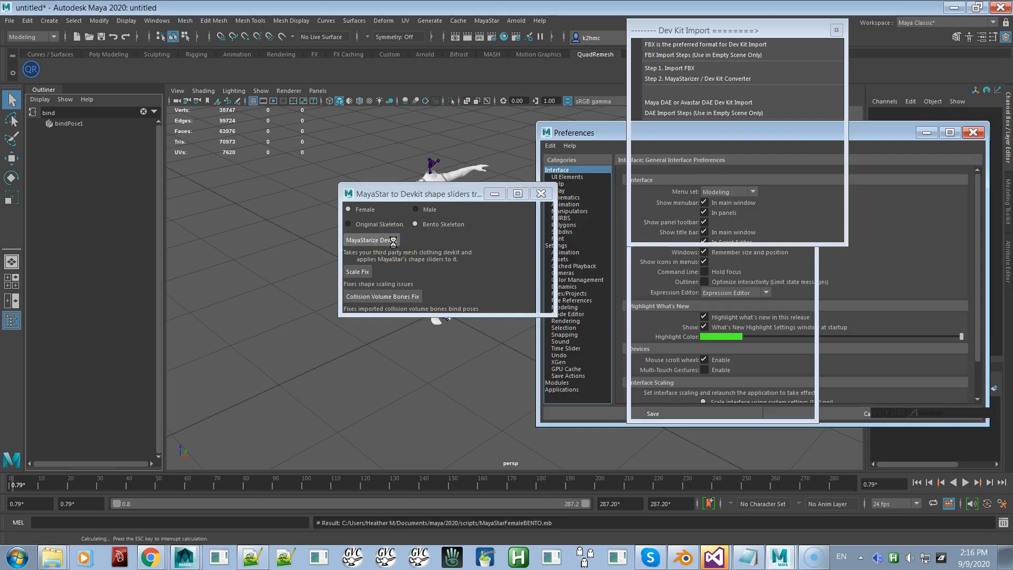
{"action": "left_click", "coordinate": [371, 239]}
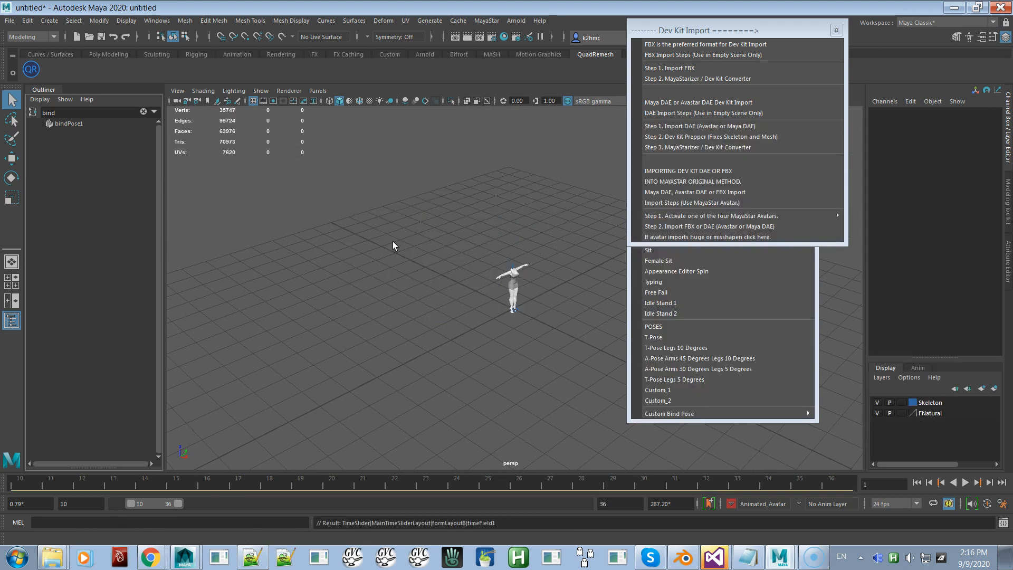
- Apply Female Walk to the converted avatar, play it, and stop at frame 48
{"action": "left_click", "coordinate": [659, 261]}
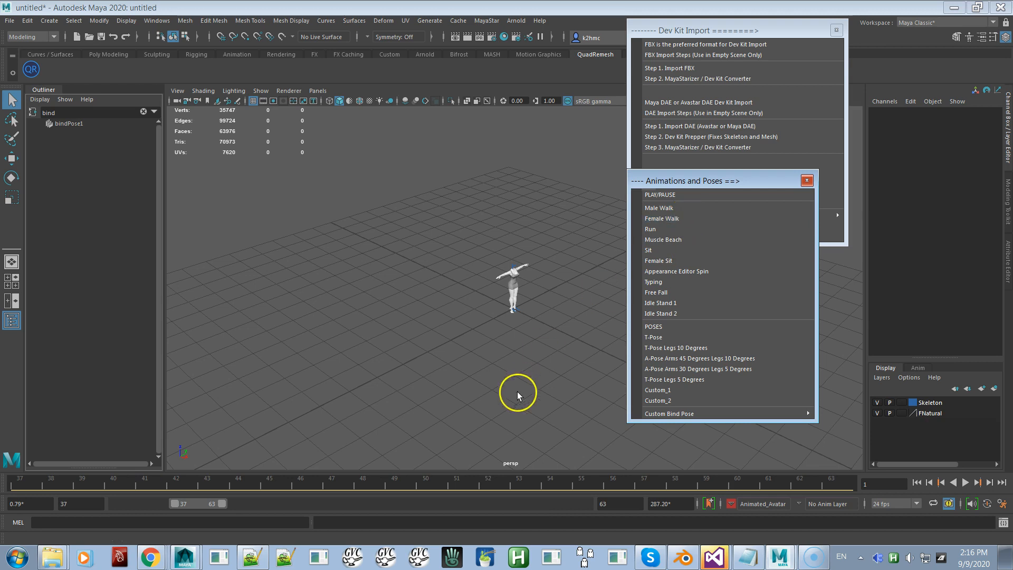
{"action": "left_click", "coordinate": [964, 482]}
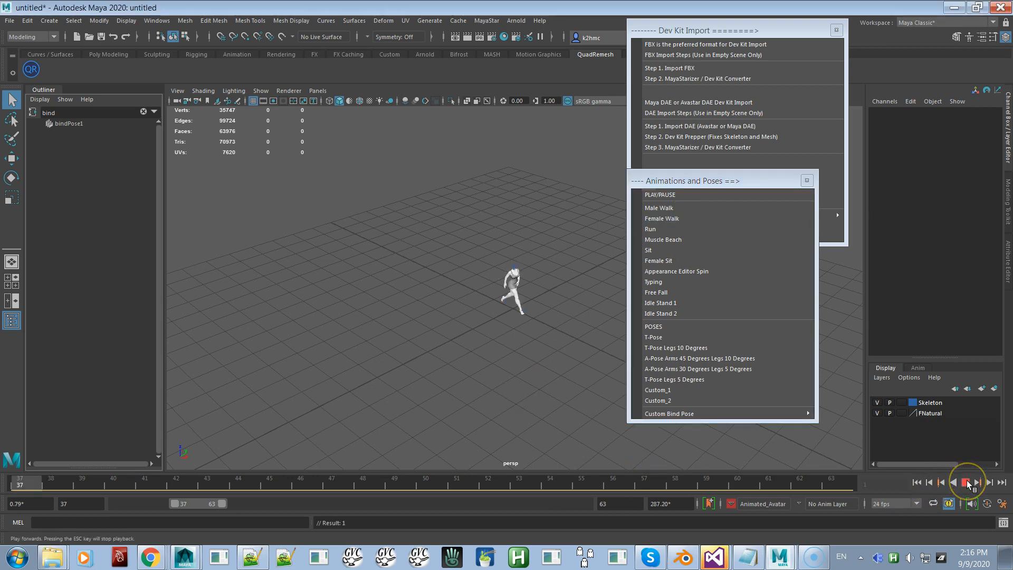
{"action": "left_click", "coordinate": [978, 482]}
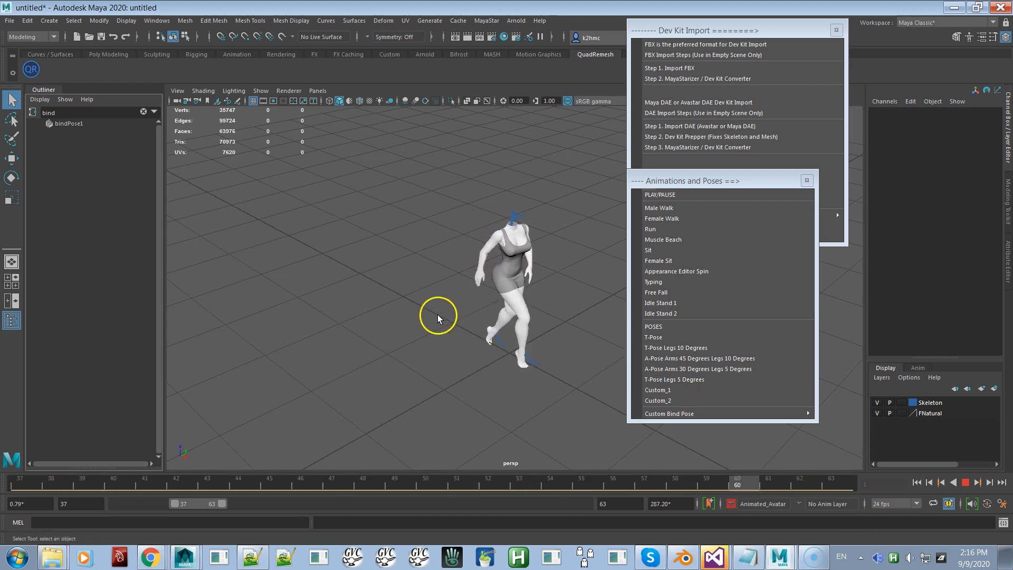
{"action": "left_click", "coordinate": [962, 481]}
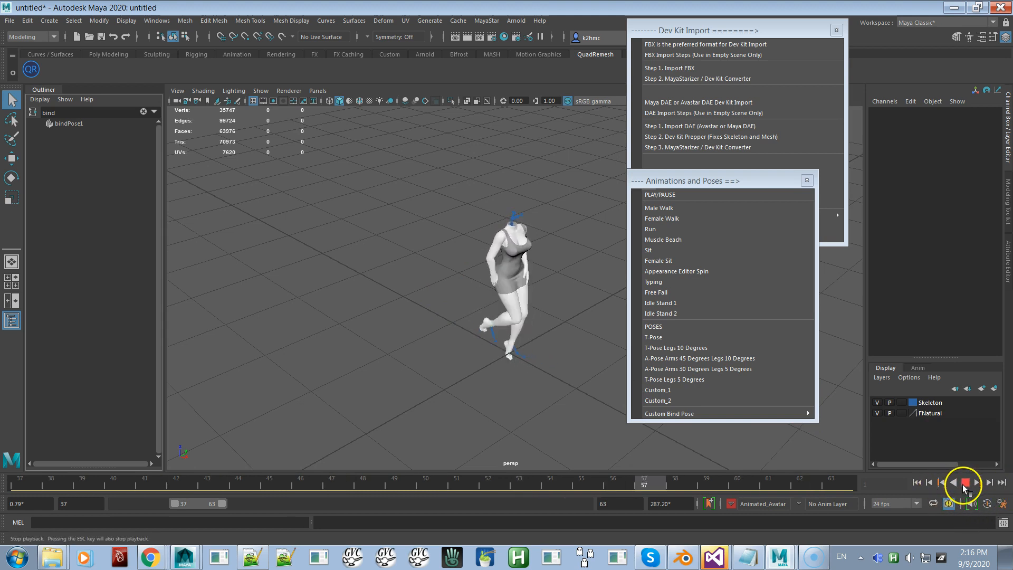
{"action": "left_click", "coordinate": [964, 482]}
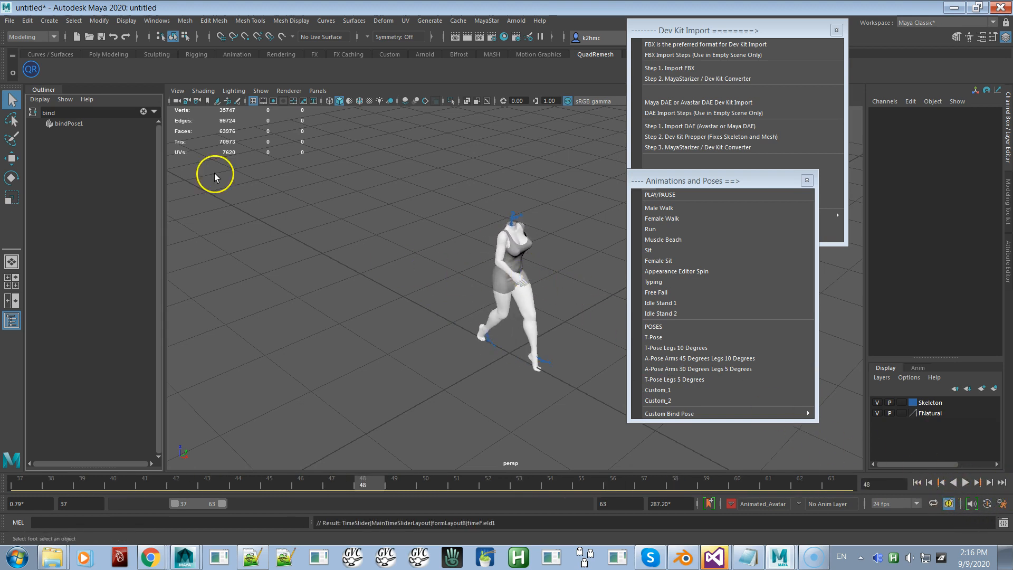
- Discard the animated walking avatar scene without saving and start an empty new scene
{"action": "left_click", "coordinate": [9, 20]}
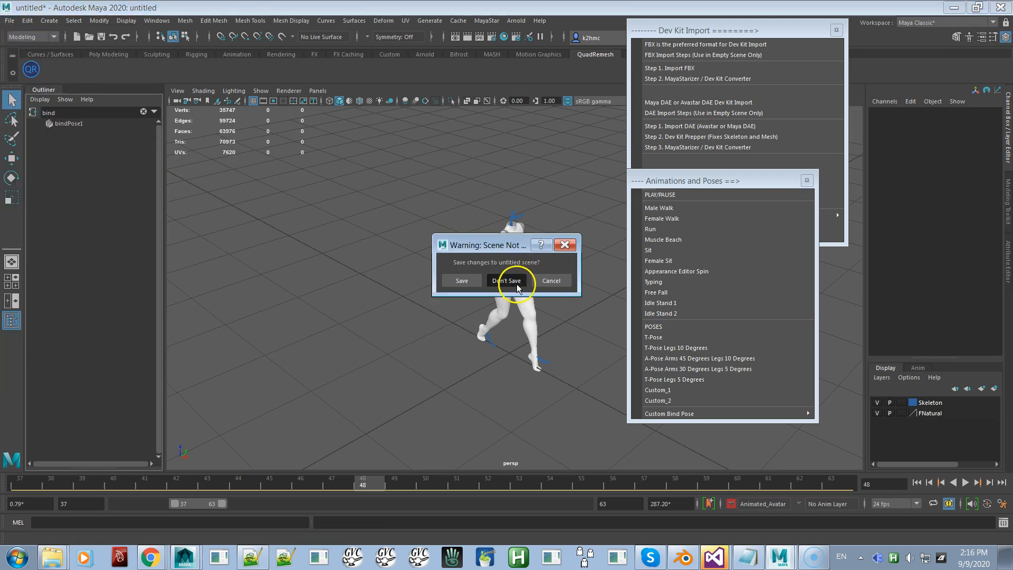
{"action": "left_click", "coordinate": [508, 280]}
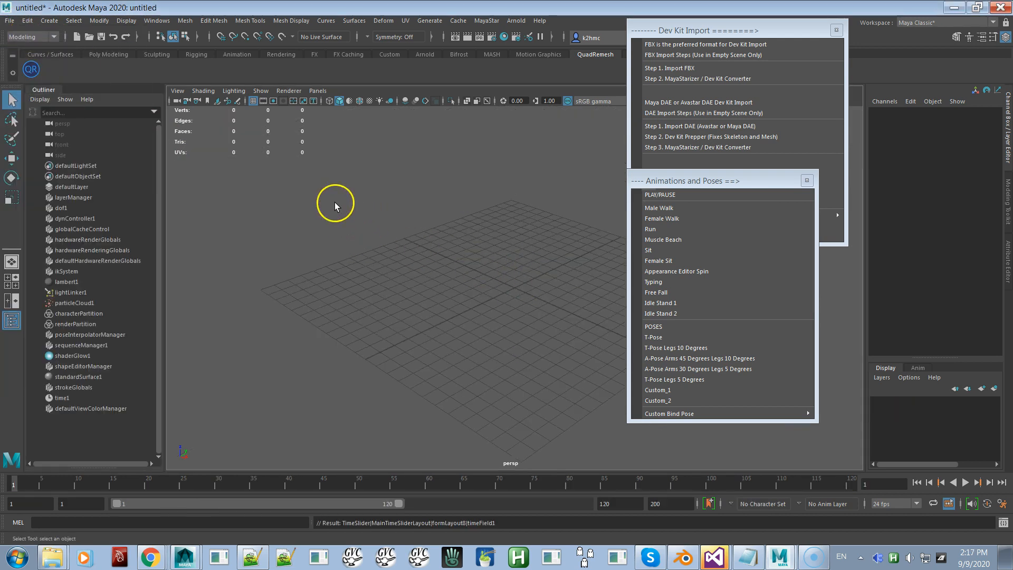
{"action": "left_click", "coordinate": [9, 21]}
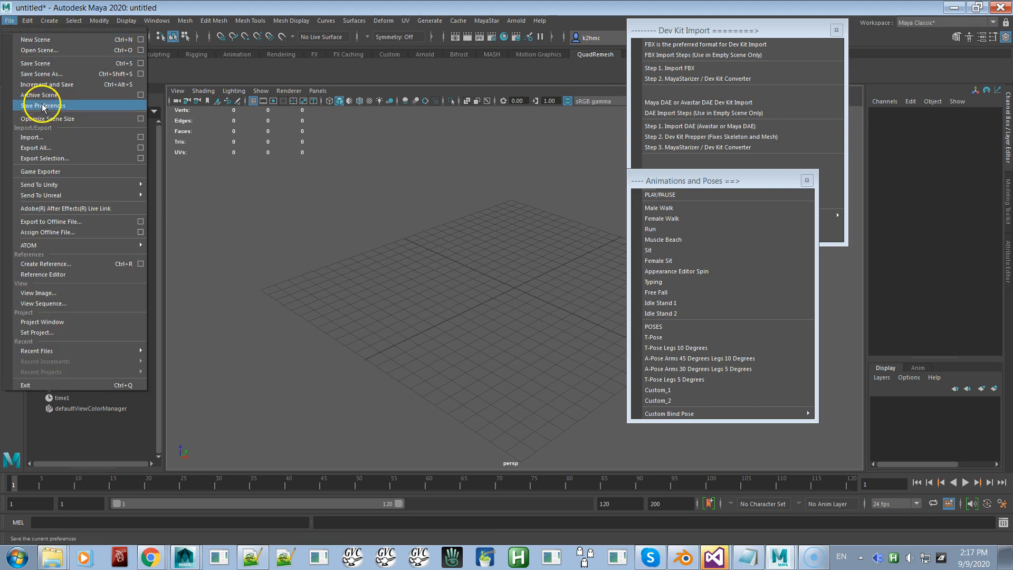
- Pick Belleza and Dress.dae from the desktop folder in the import browser and review its options
{"action": "left_click", "coordinate": [31, 138]}
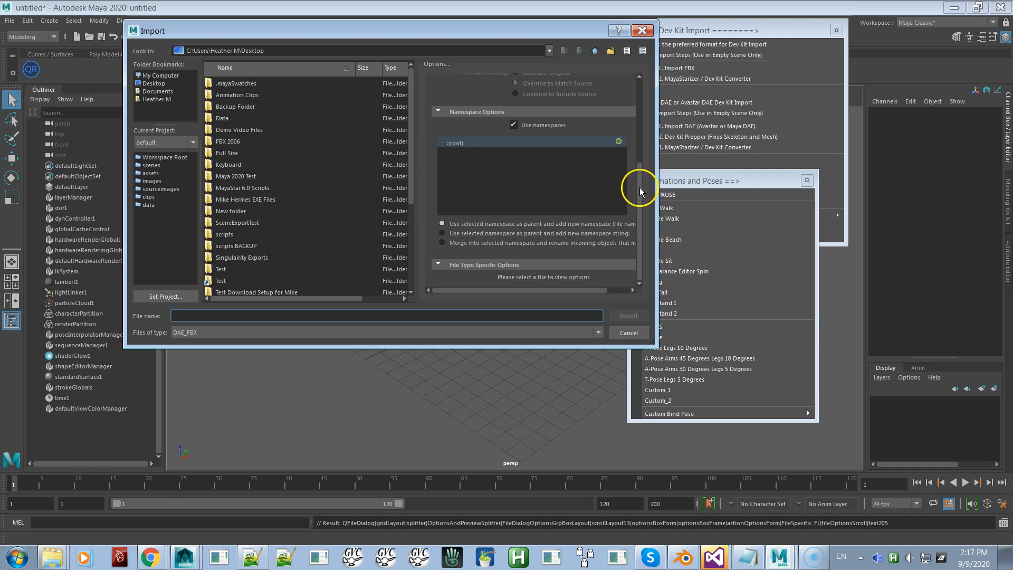
{"action": "left_click_drag", "start_coordinate": [640, 191], "coordinate": [639, 144]}
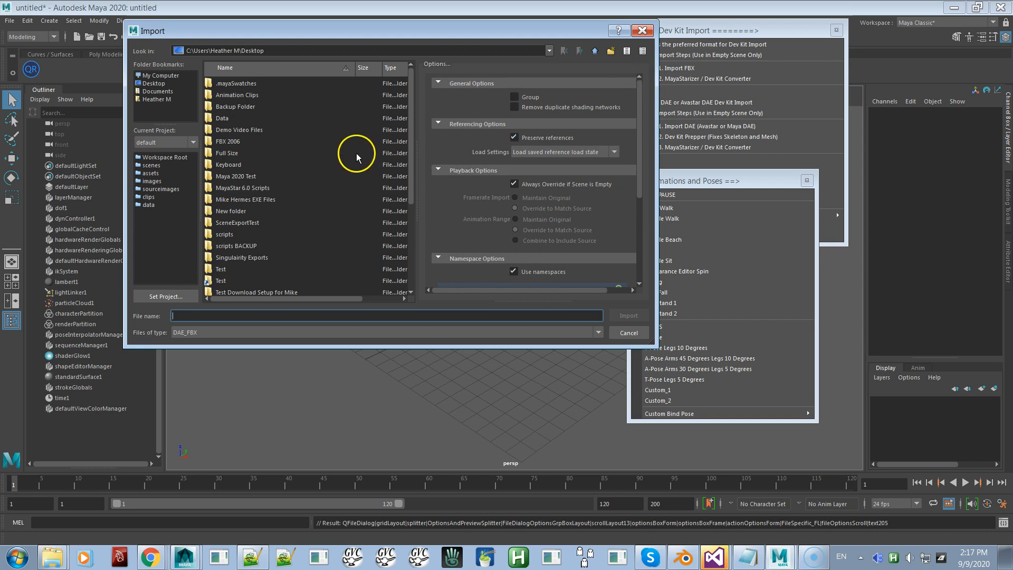
{"action": "scroll", "scroll_direction": "down", "scroll_amount": 3}
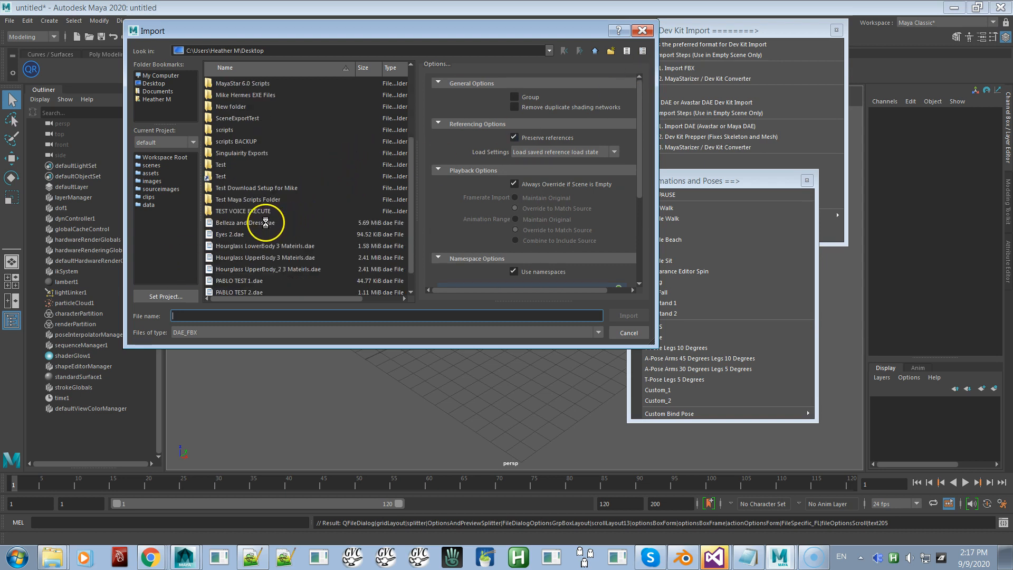
{"action": "left_click", "coordinate": [246, 222]}
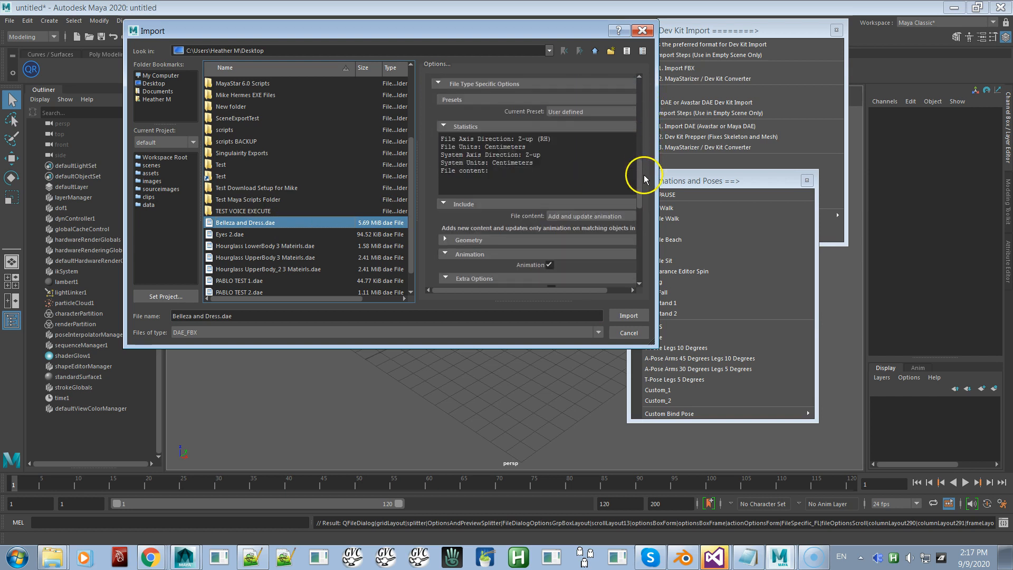
{"action": "scroll", "scroll_direction": "down", "scroll_amount": 3}
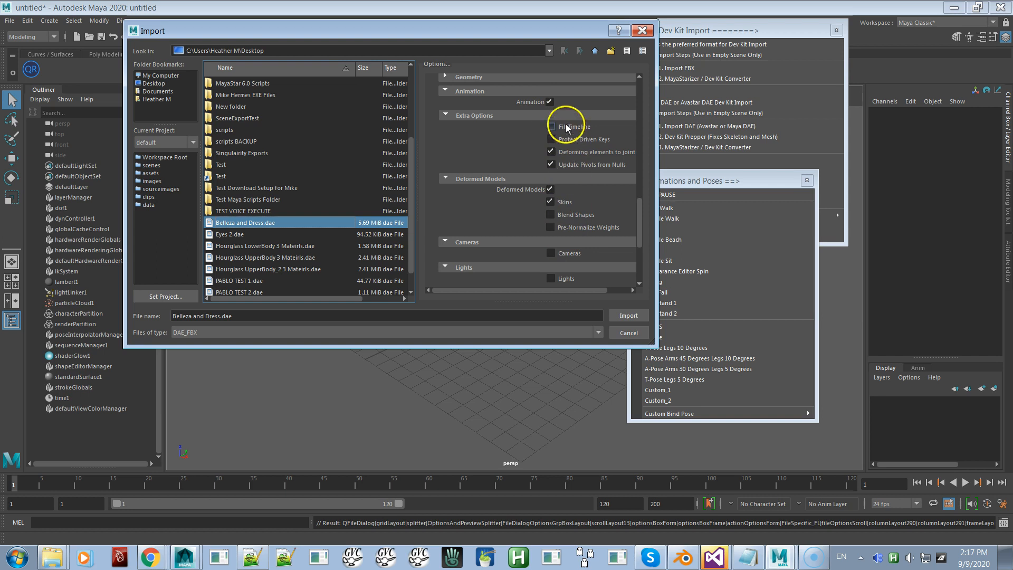
{"action": "scroll", "scroll_direction": "down", "scroll_amount": 3}
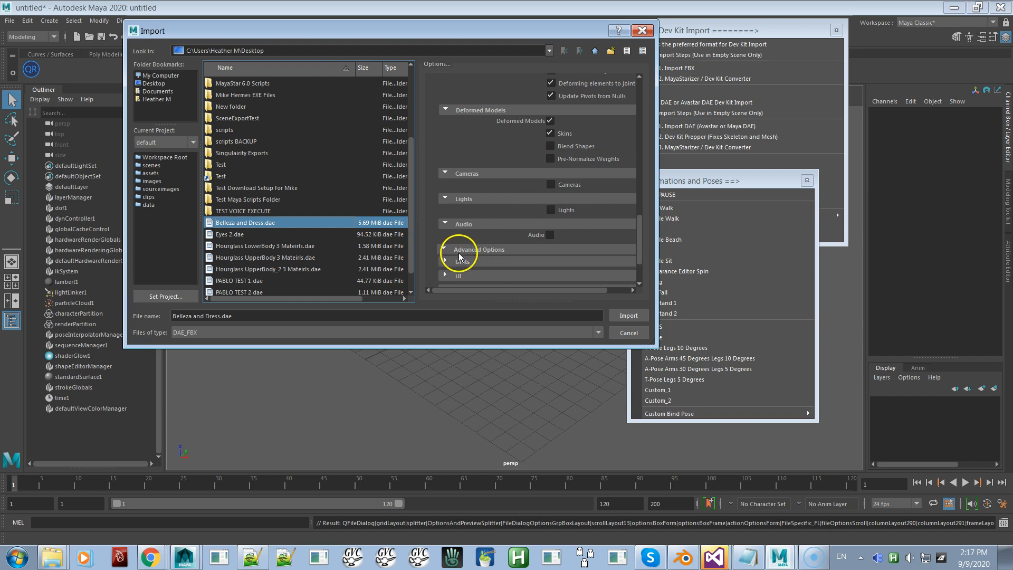
- Import Belleza and Dress.dae with Animation unchecked under Advanced Options
{"action": "left_click", "coordinate": [476, 249]}
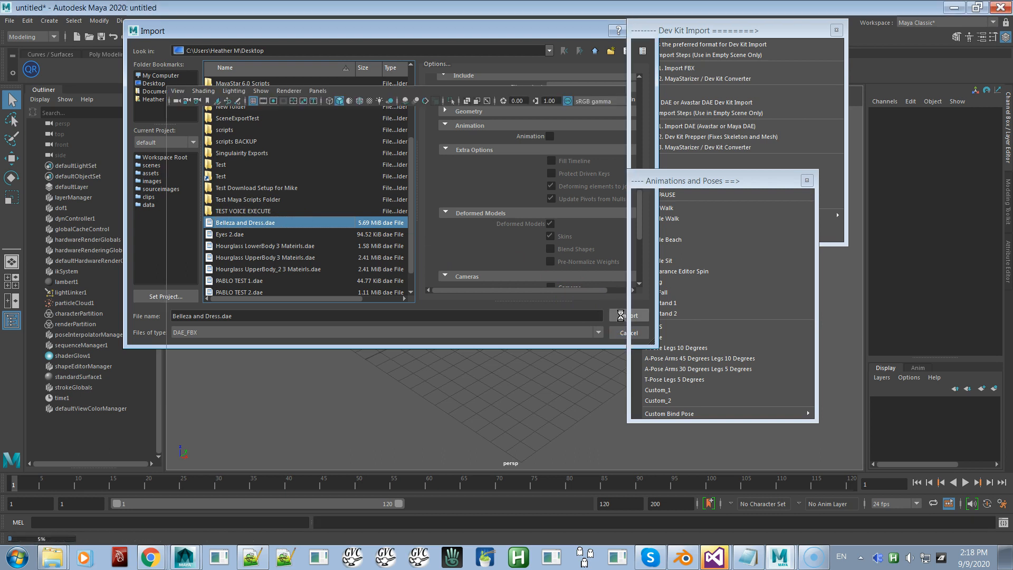
{"action": "left_click", "coordinate": [628, 315]}
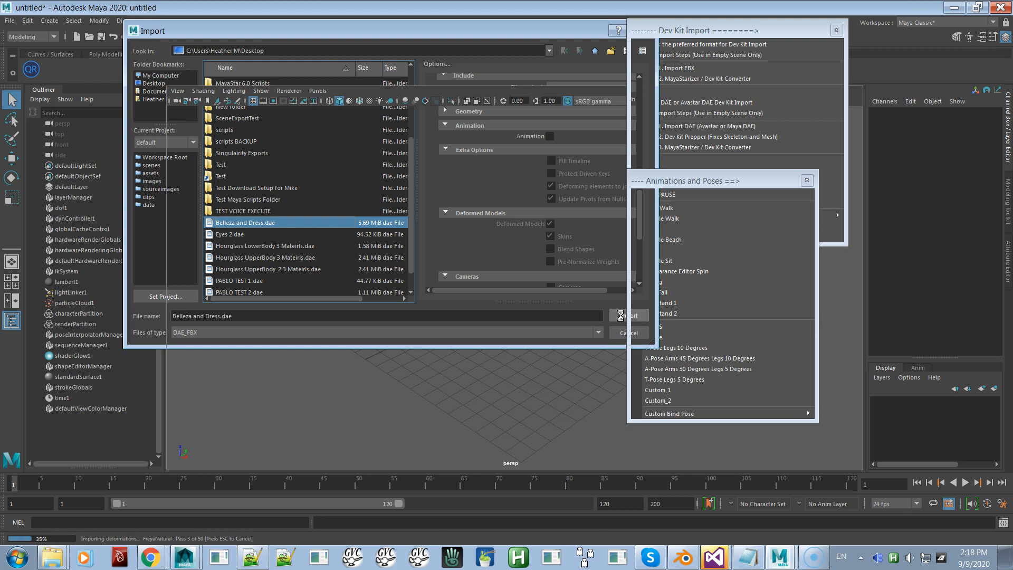
{"action": "left_click", "coordinate": [628, 315]}
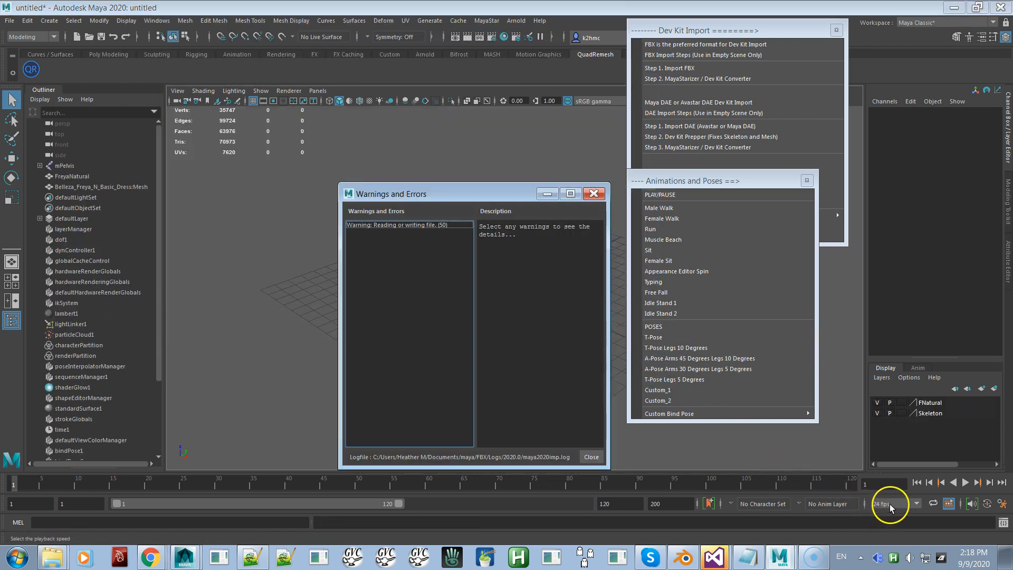
- Confirm 24 fps, run the dev kit prepper, and filter the Outliner for 'bind' nodes
{"action": "left_click", "coordinate": [590, 457]}
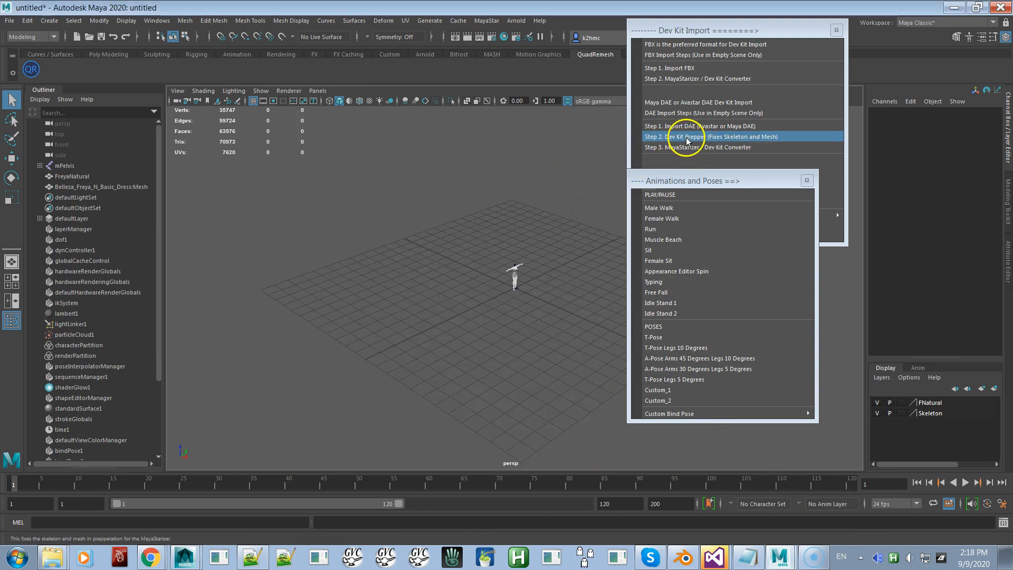
{"action": "left_click", "coordinate": [698, 136]}
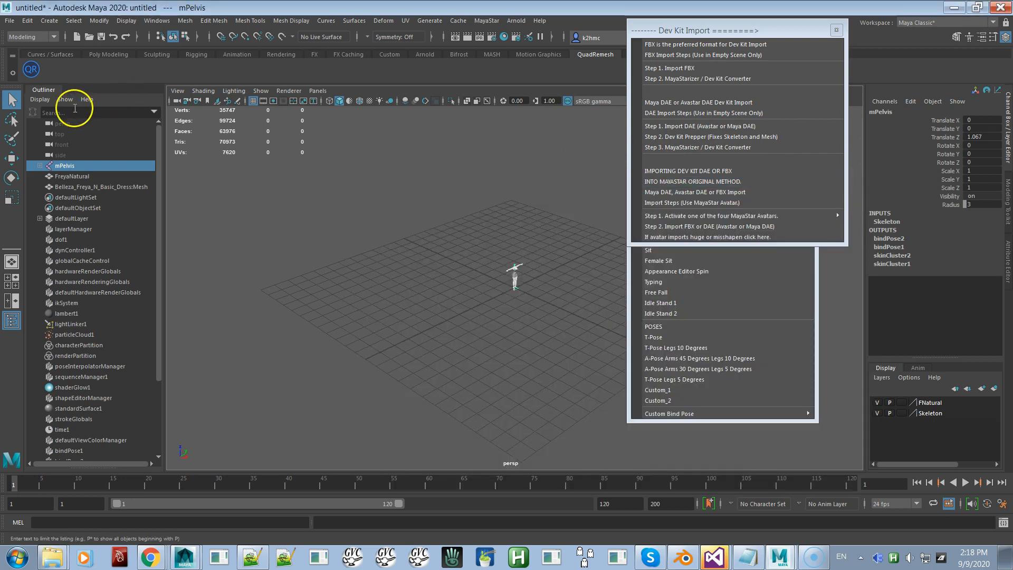
{"action": "left_click", "coordinate": [91, 112]}
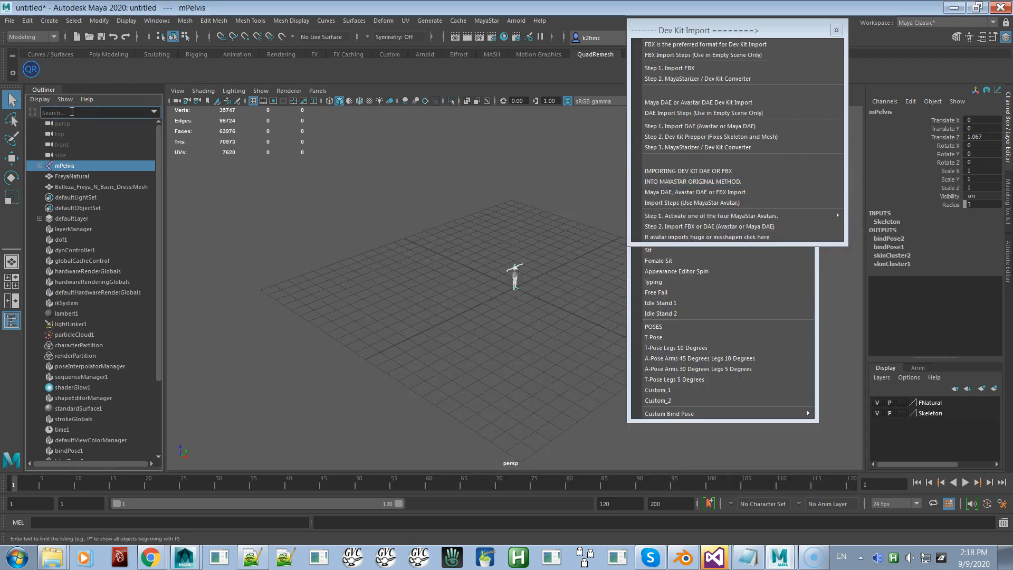
{"action": "type", "text": "bind"}
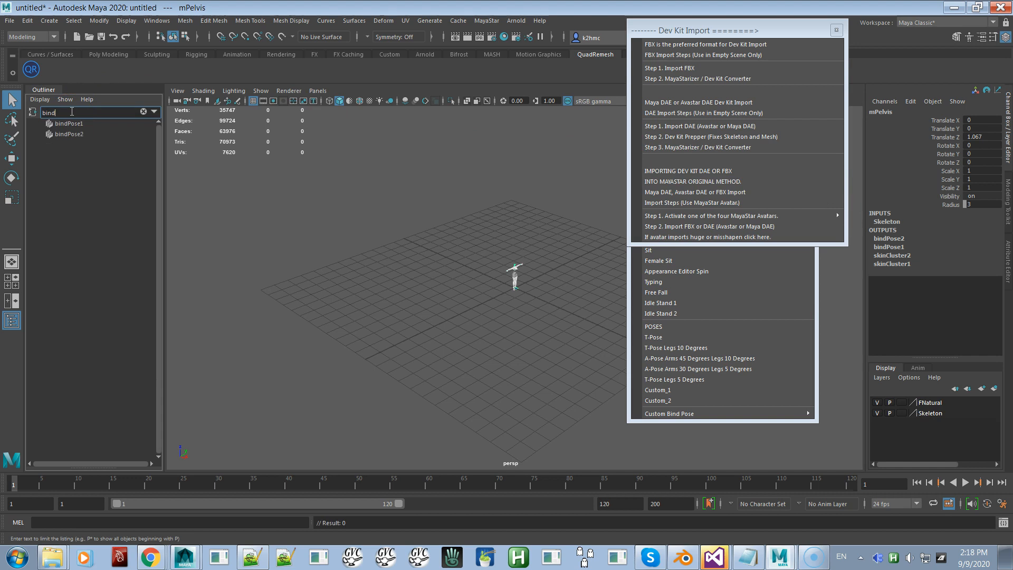
{"action": "type", "text": "*"}
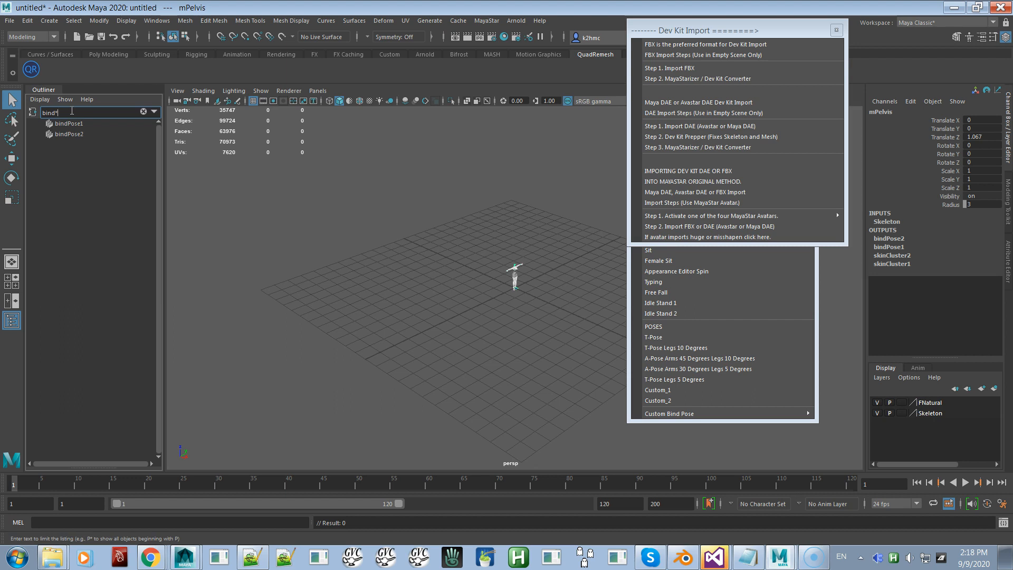
{"action": "key", "text": "Backspace"}
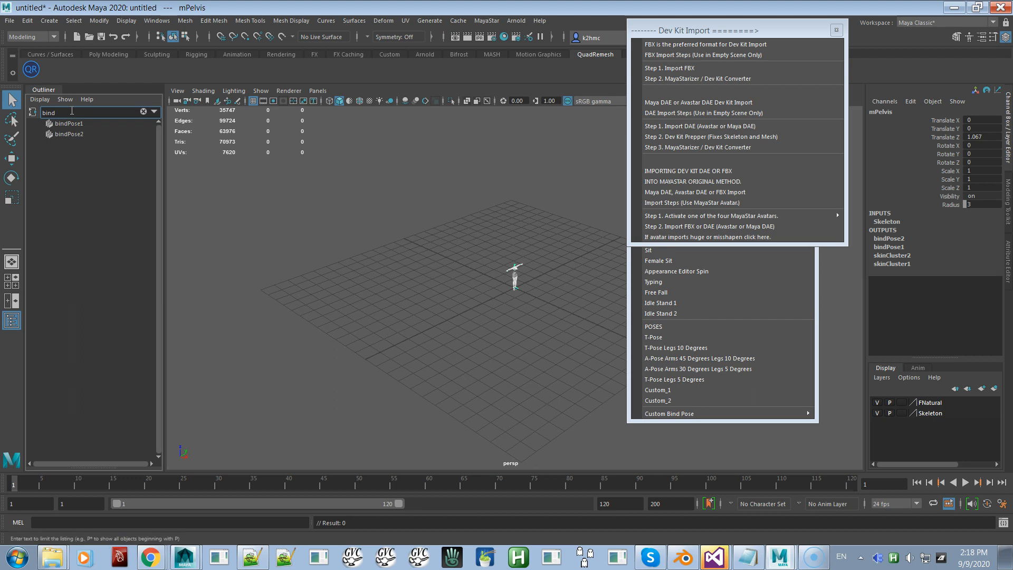
- Select and delete the extra bindPose2, leaving only bindPose1
{"action": "left_click", "coordinate": [69, 133]}
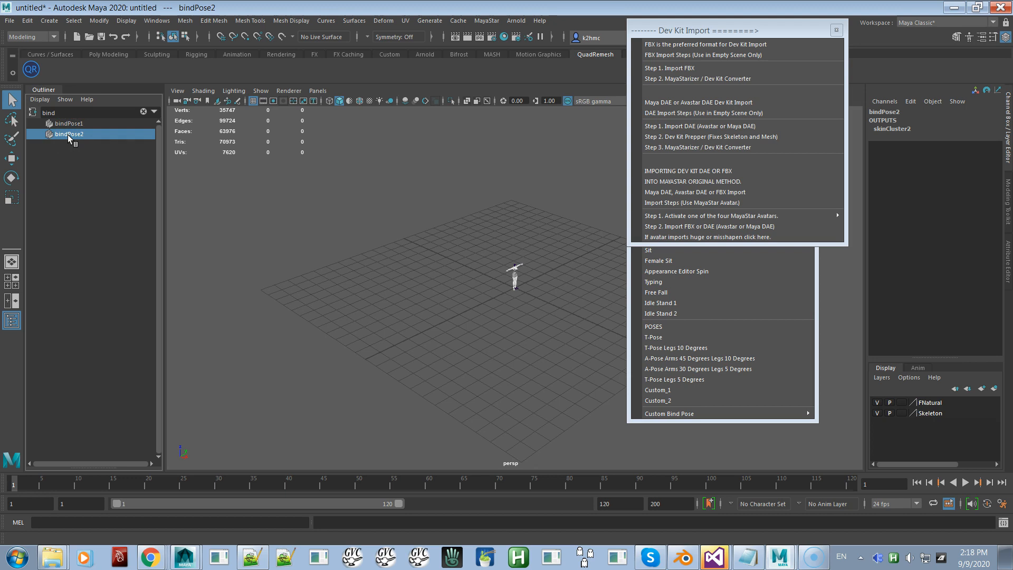
{"action": "left_click", "coordinate": [90, 112]}
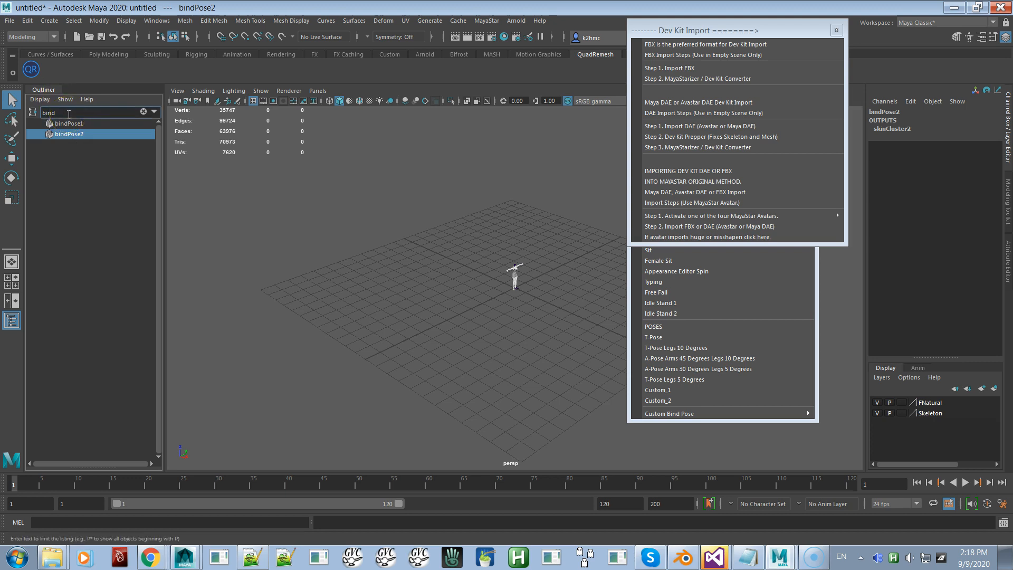
{"action": "type", "text": "^"}
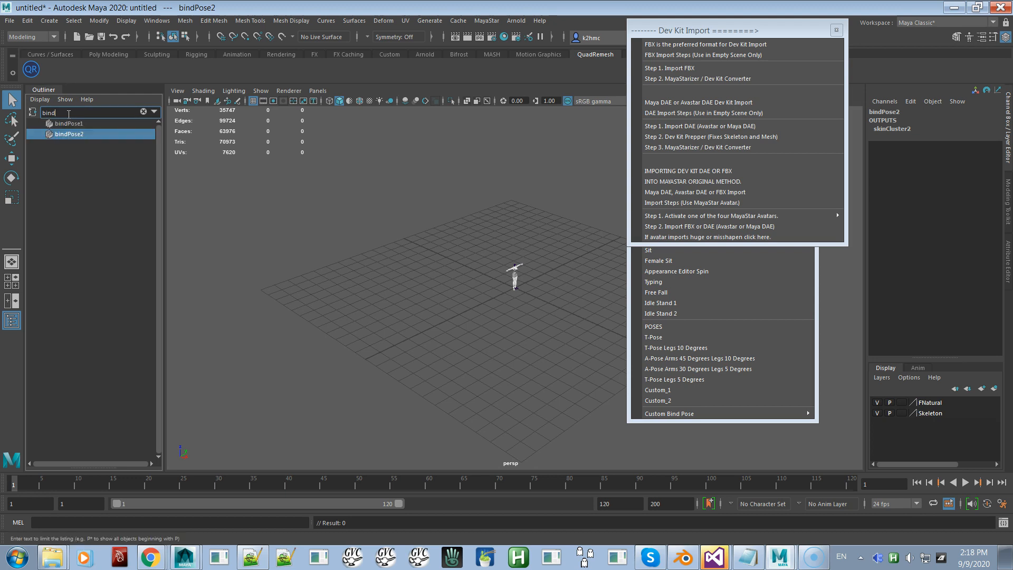
{"action": "type", "text": "*"}
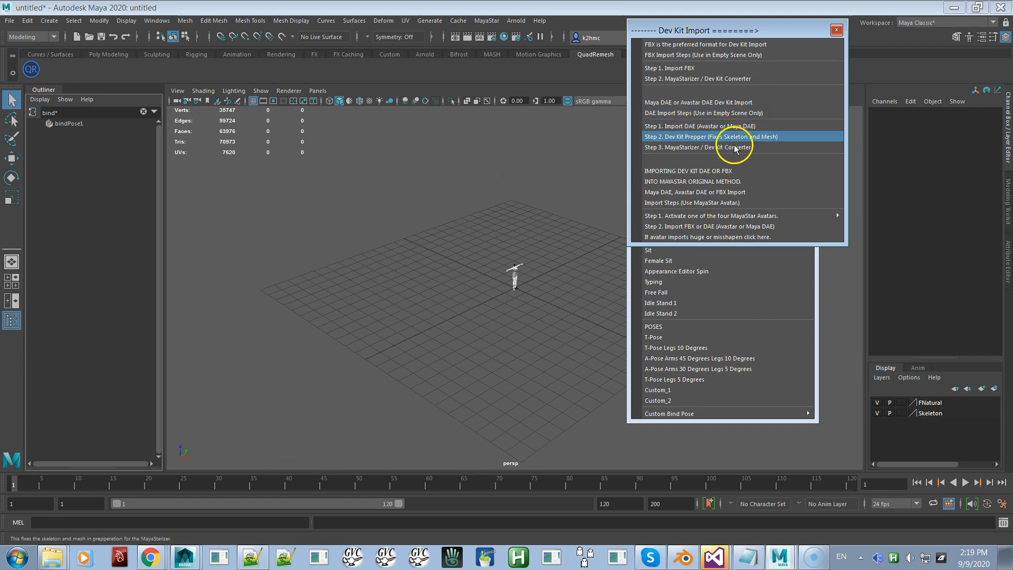
- Run the MayaStarizer Dev Kit Converter using the Avatar Skeleton option
{"action": "left_click", "coordinate": [710, 136]}
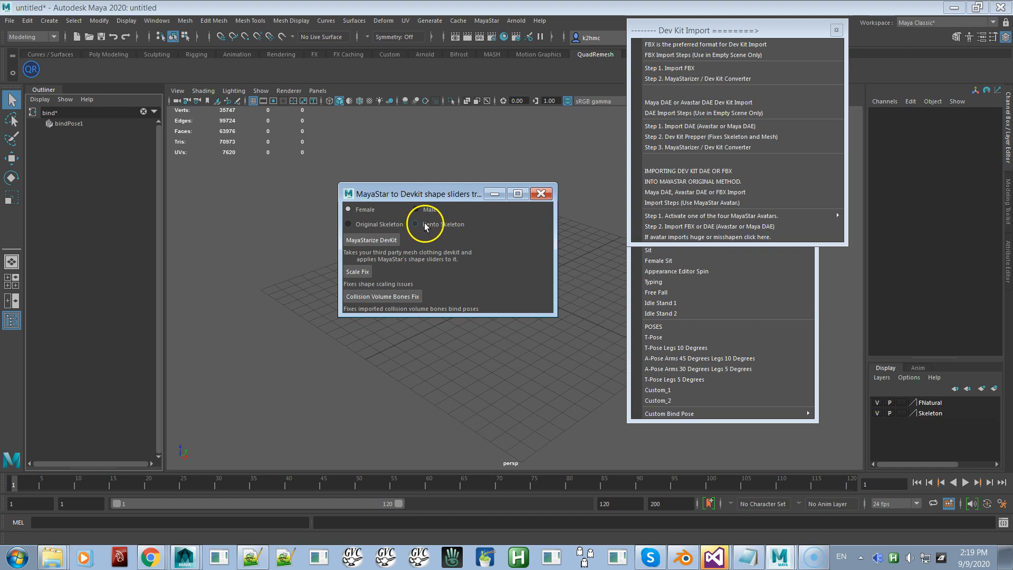
{"action": "left_click", "coordinate": [372, 239]}
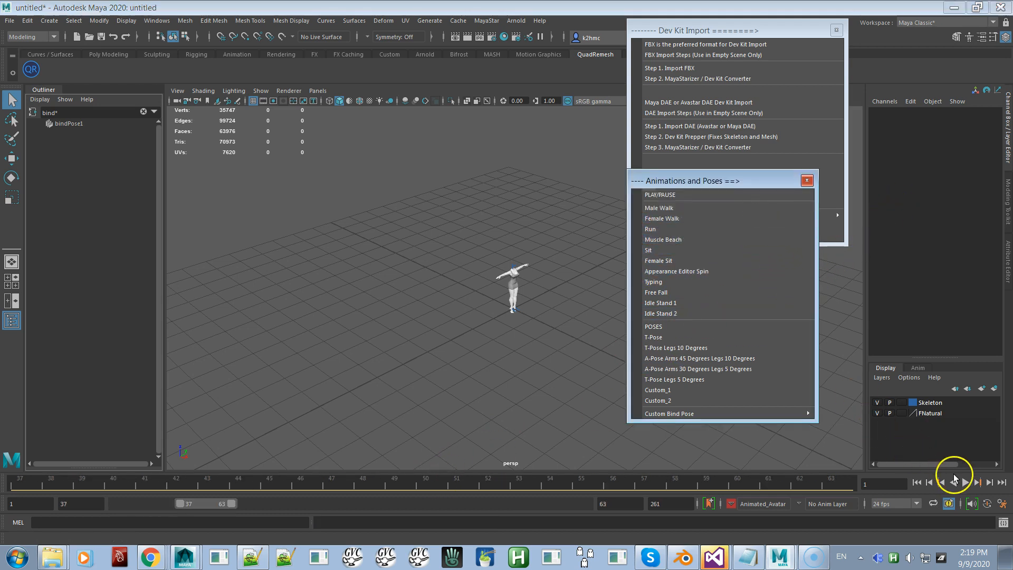
- Play and stop the female walk animation, then step forward to load the 231–261 range
{"action": "left_click", "coordinate": [976, 482]}
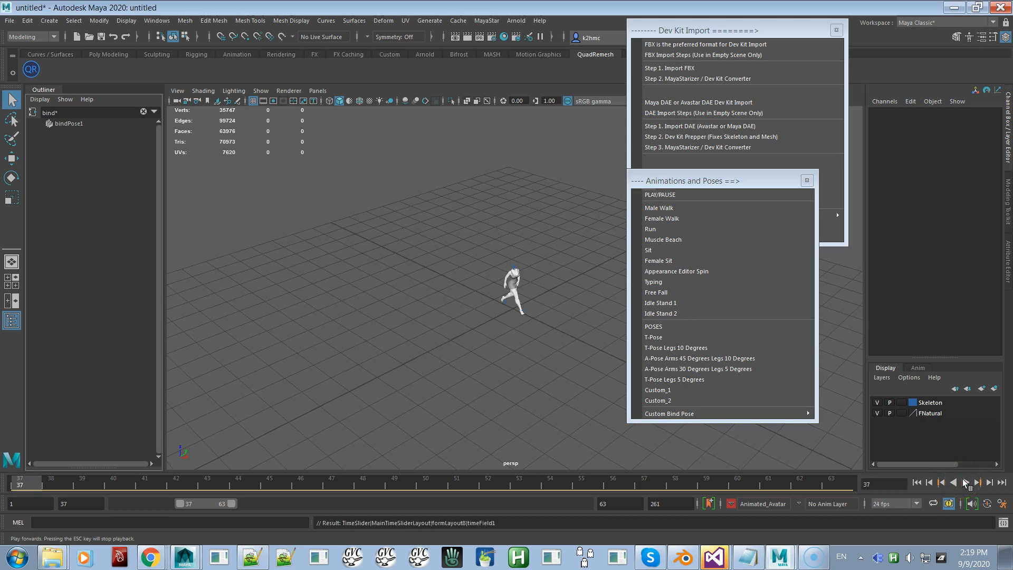
{"action": "left_click", "coordinate": [975, 482]}
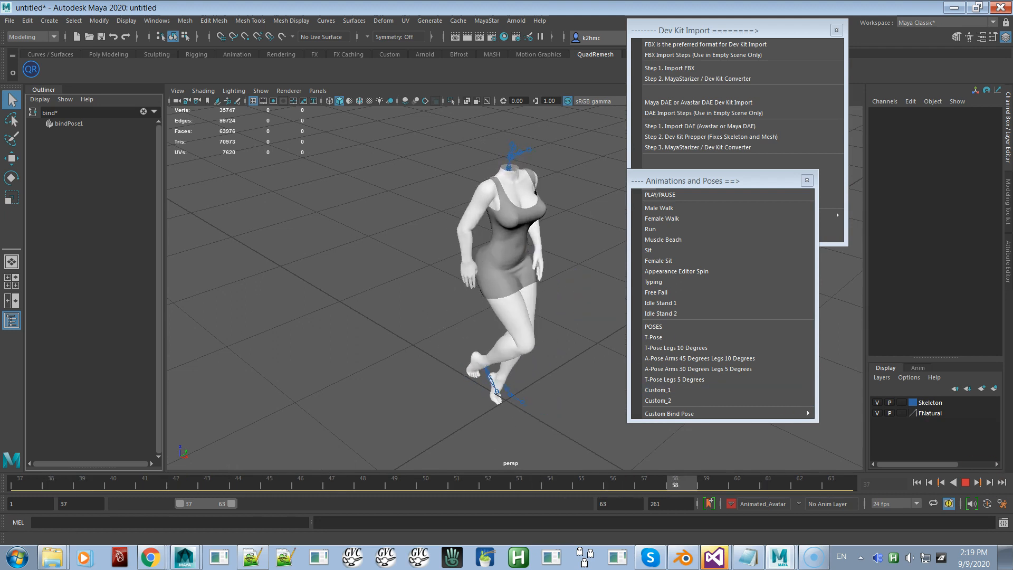
{"action": "left_click", "coordinate": [980, 481]}
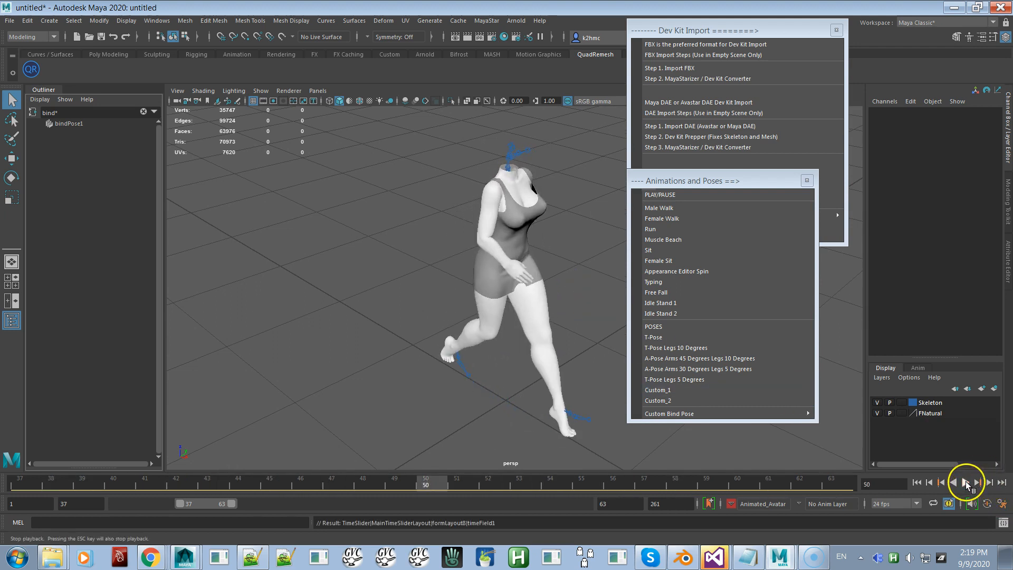
{"action": "left_click", "coordinate": [659, 261]}
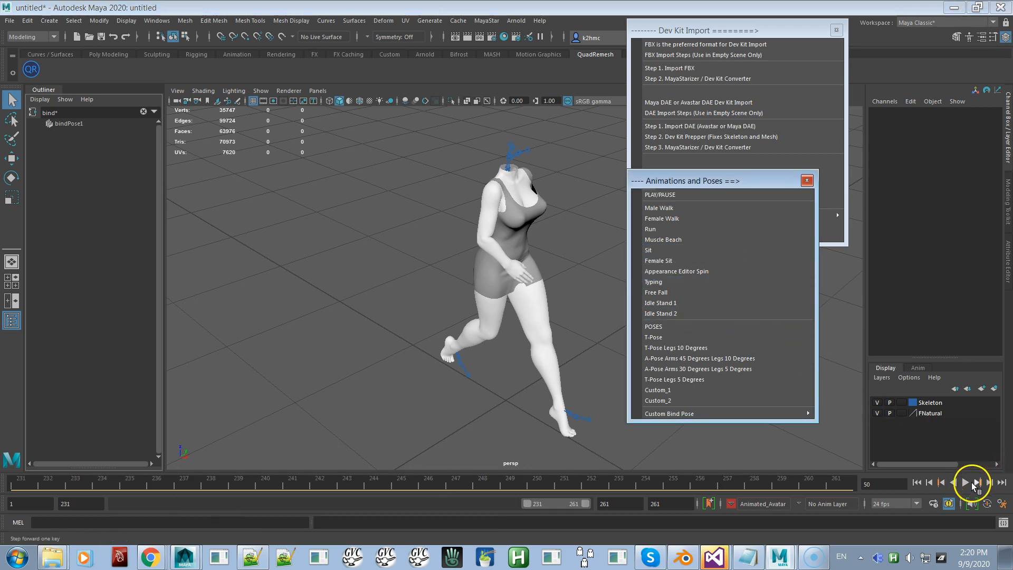
{"action": "left_click", "coordinate": [966, 483]}
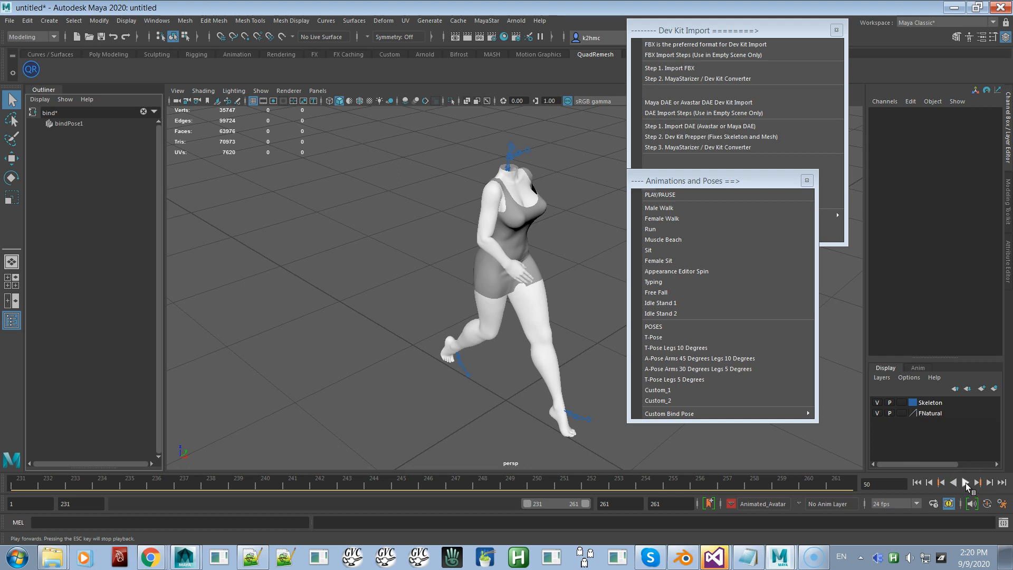
{"action": "left_click", "coordinate": [661, 218]}
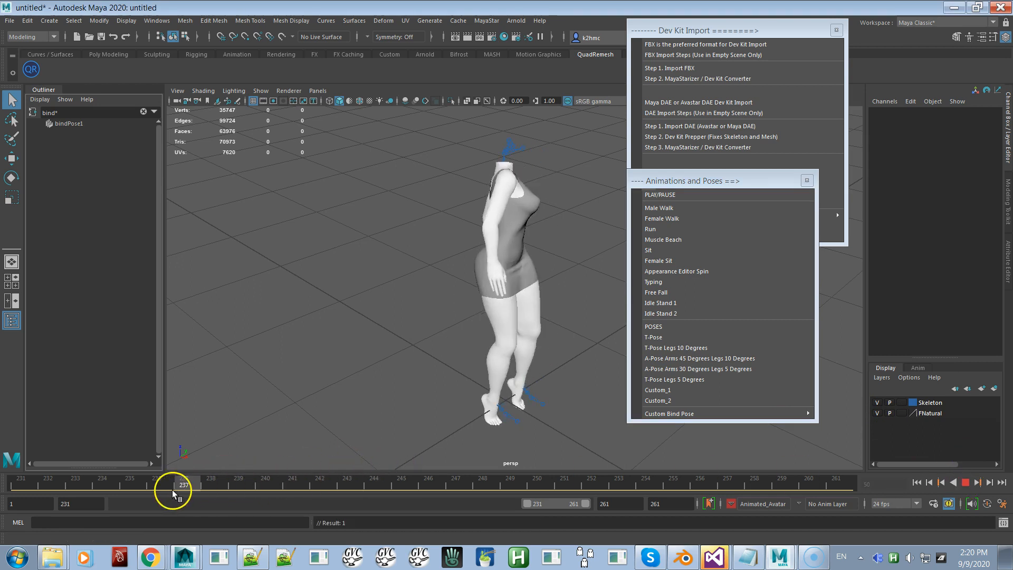
- Scrub and play the female sit animation, then reload the 37–63 walk range
{"action": "left_click_drag", "start_coordinate": [173, 485], "coordinate": [51, 485]}
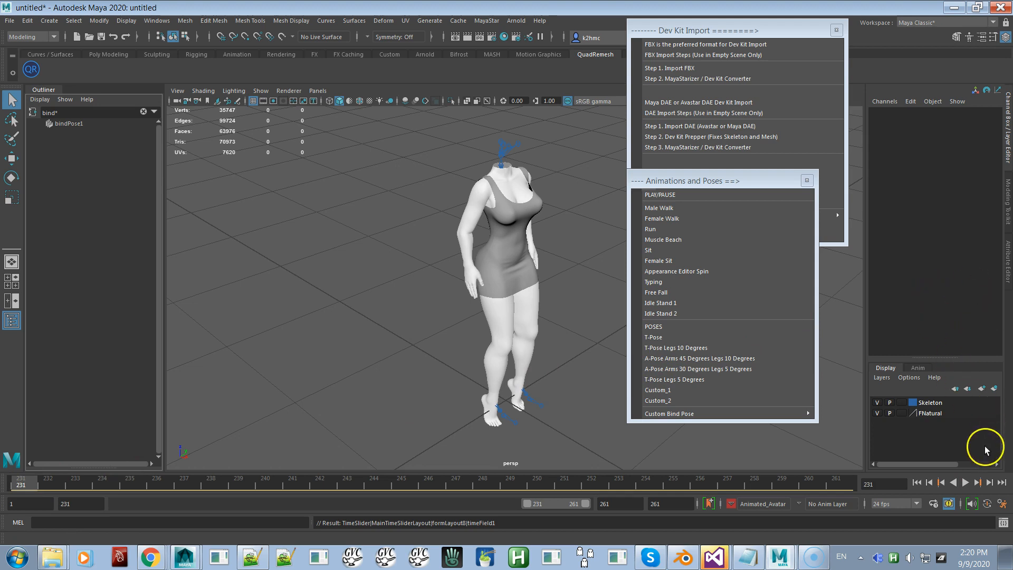
{"action": "left_click", "coordinate": [659, 195]}
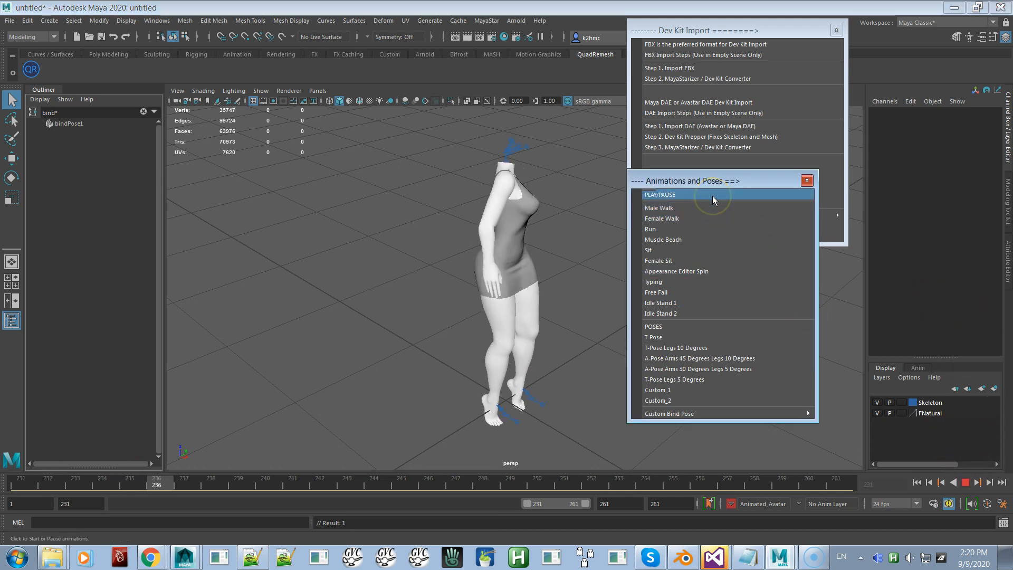
{"action": "left_click", "coordinate": [660, 194]}
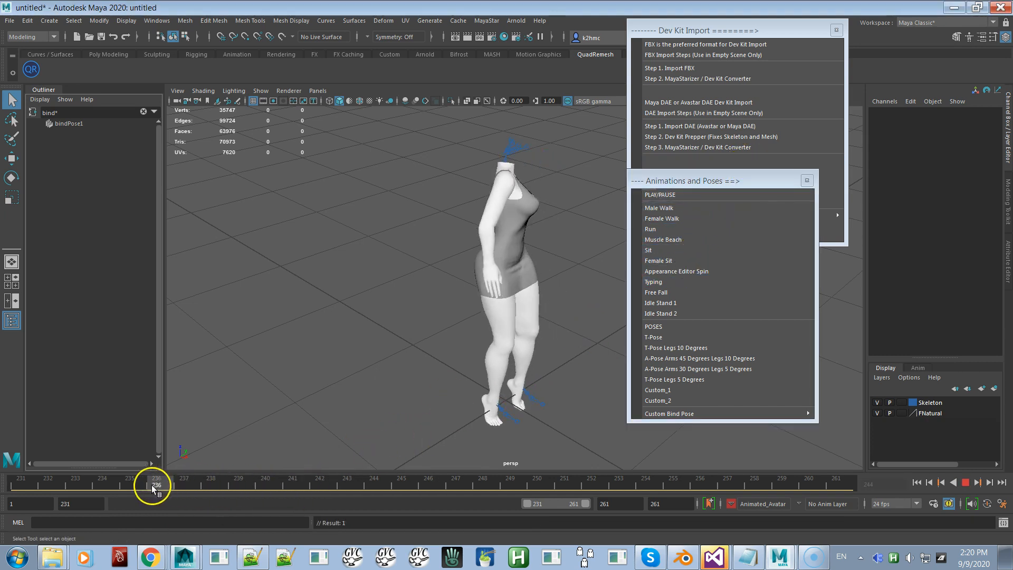
{"action": "left_click_drag", "start_coordinate": [155, 484], "coordinate": [326, 484]}
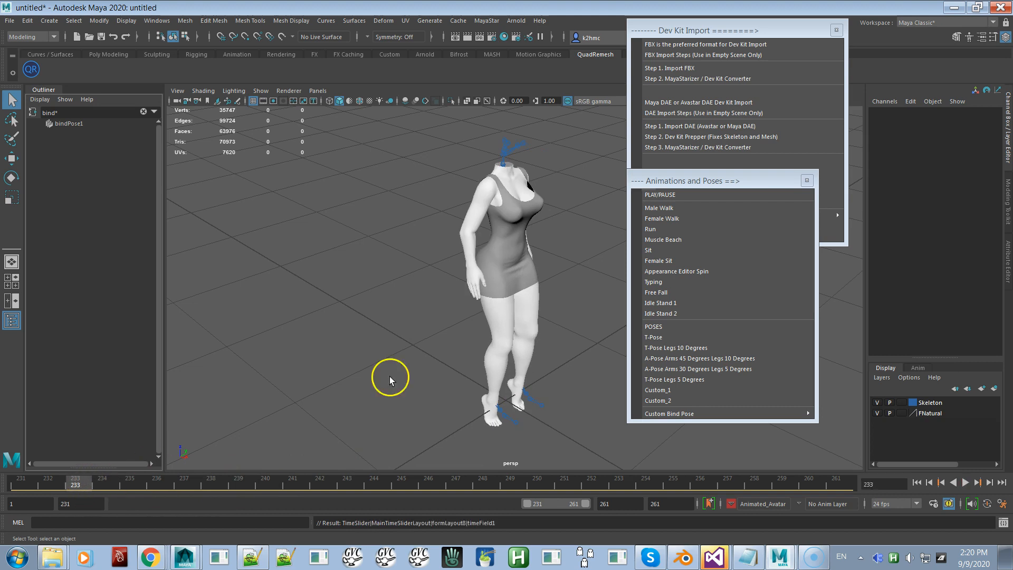
{"action": "left_click", "coordinate": [659, 194]}
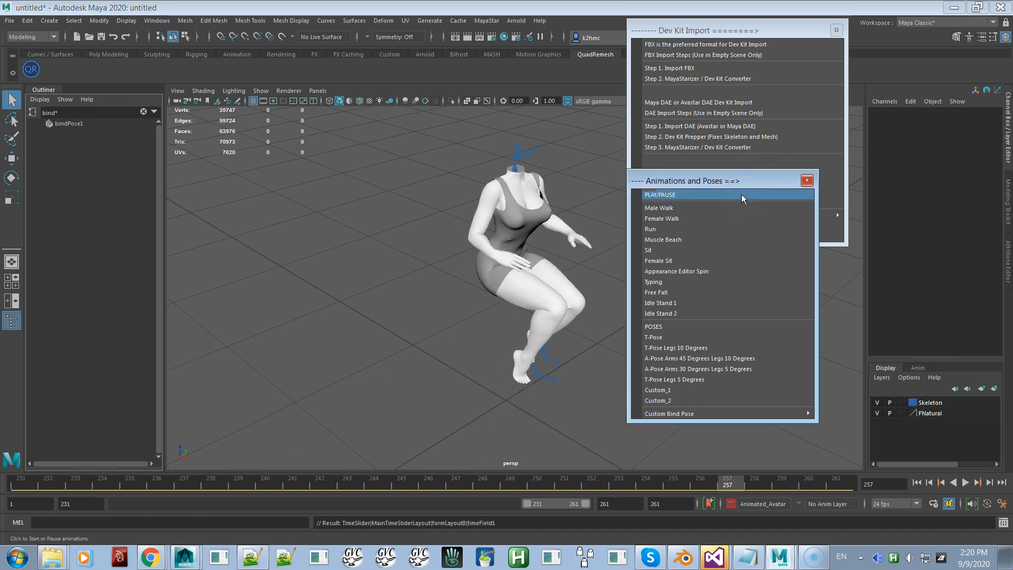
{"action": "left_click", "coordinate": [660, 195]}
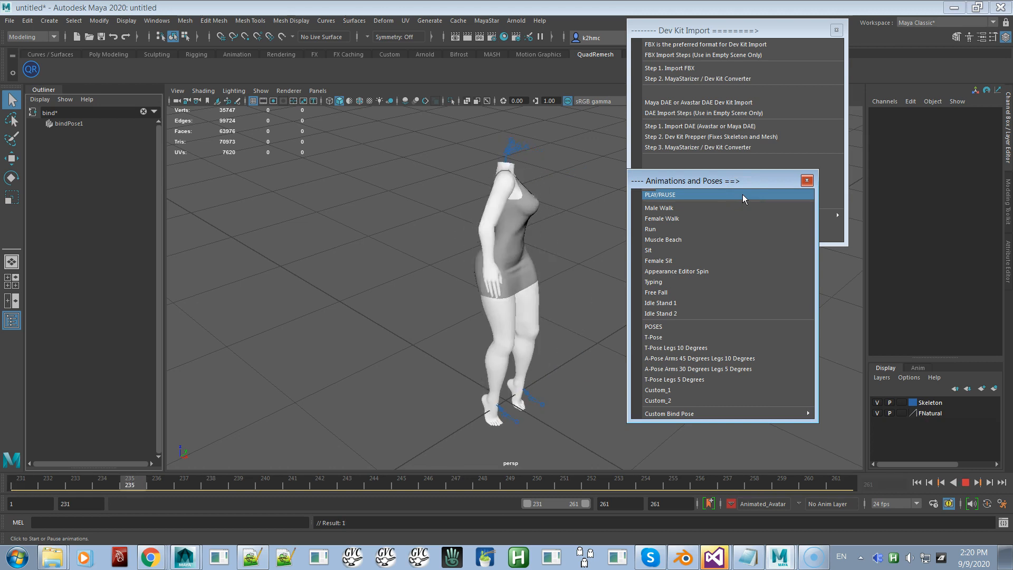
{"action": "left_click", "coordinate": [661, 219]}
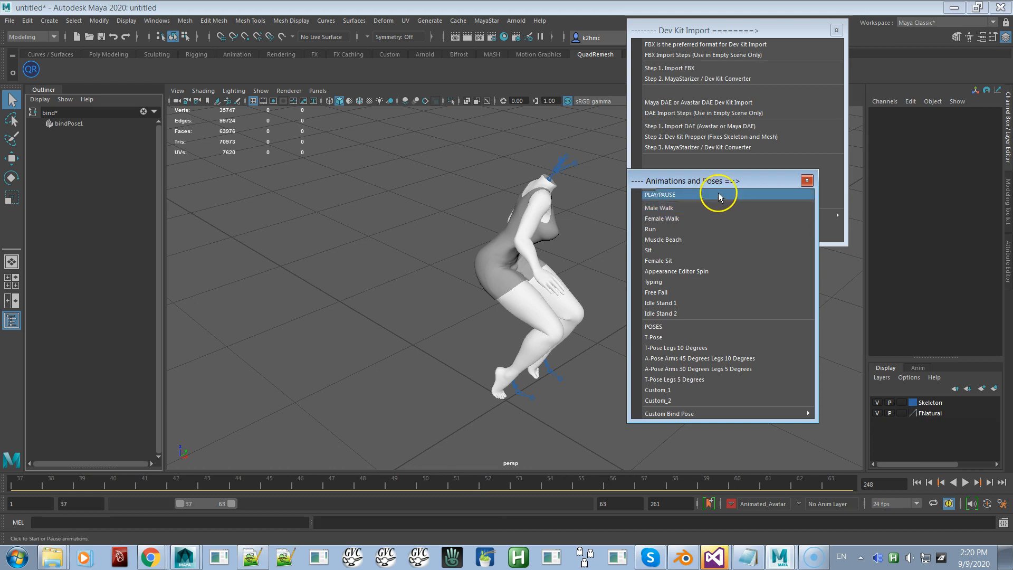
{"action": "left_click", "coordinate": [660, 195]}
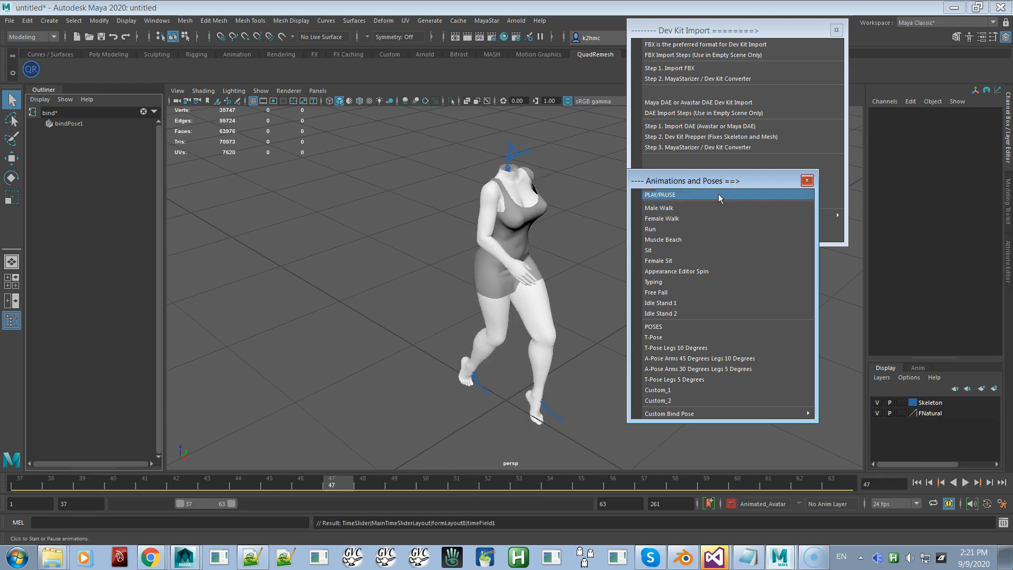
- Pause the walk at frame 47 and confirm playback speed stays 24 fps
{"action": "left_click", "coordinate": [659, 195]}
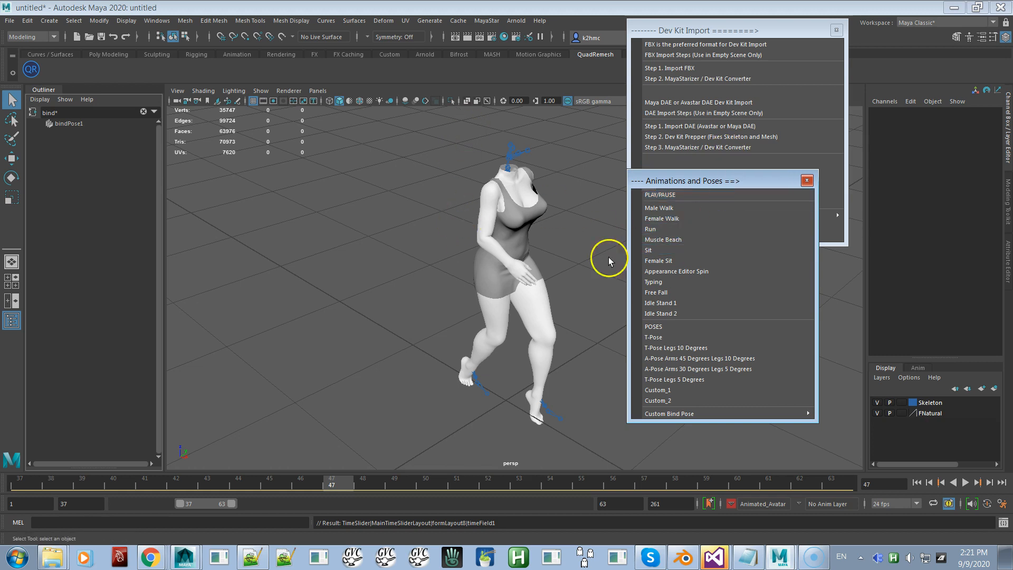
{"action": "mouse_move", "coordinate": [386, 180]}
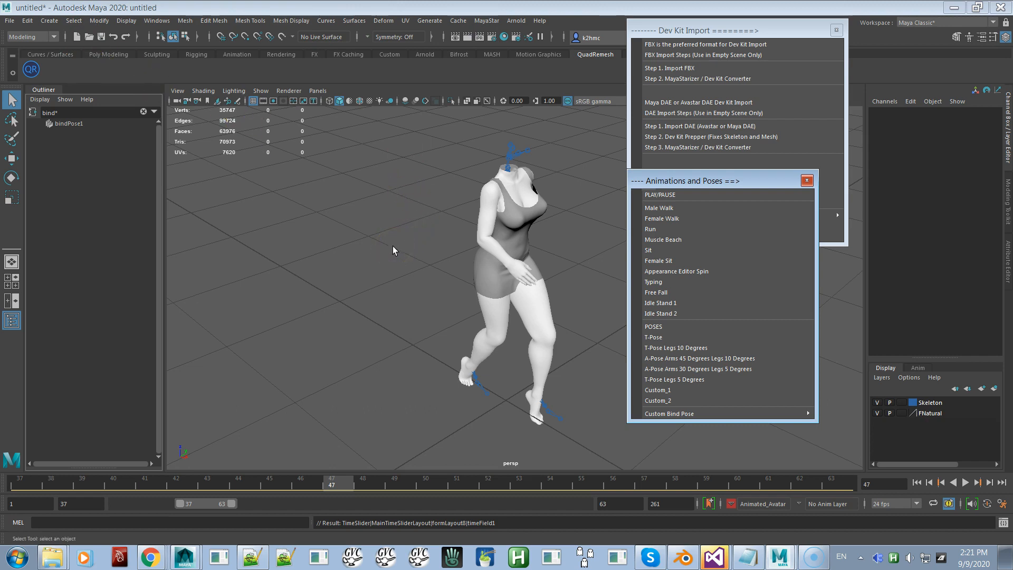
{"action": "left_click", "coordinate": [388, 187]}
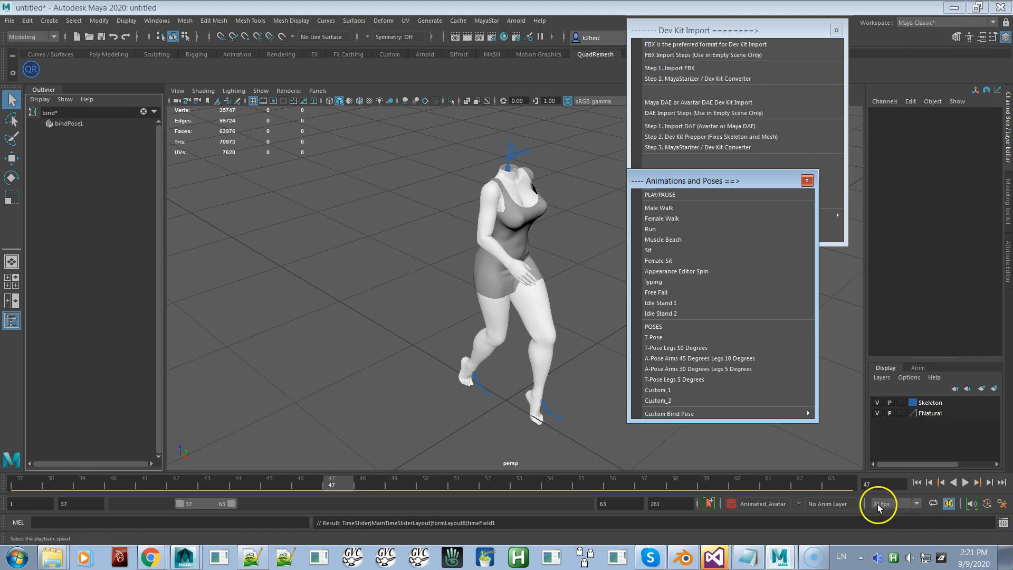
{"action": "mouse_move", "coordinate": [887, 512]}
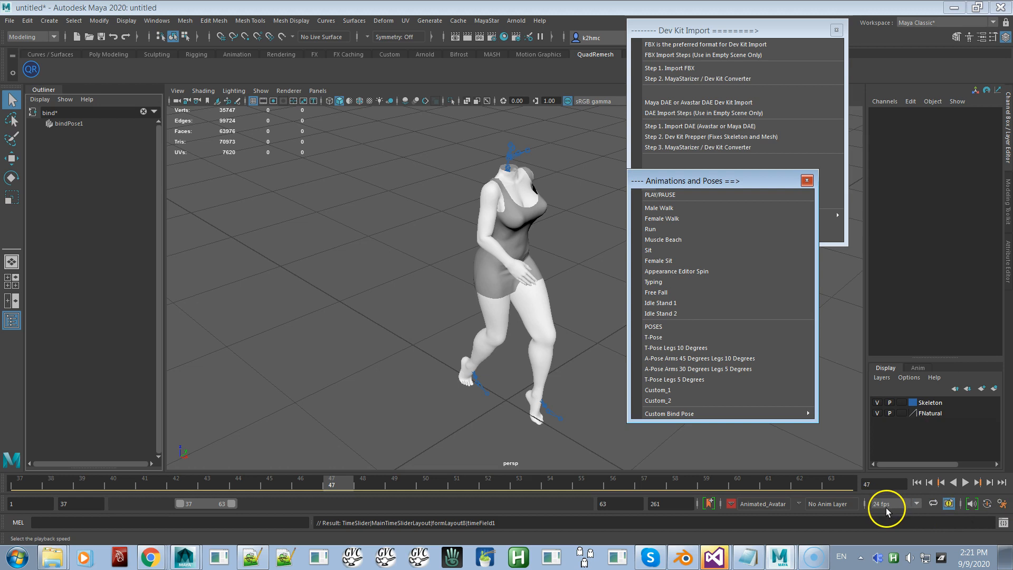